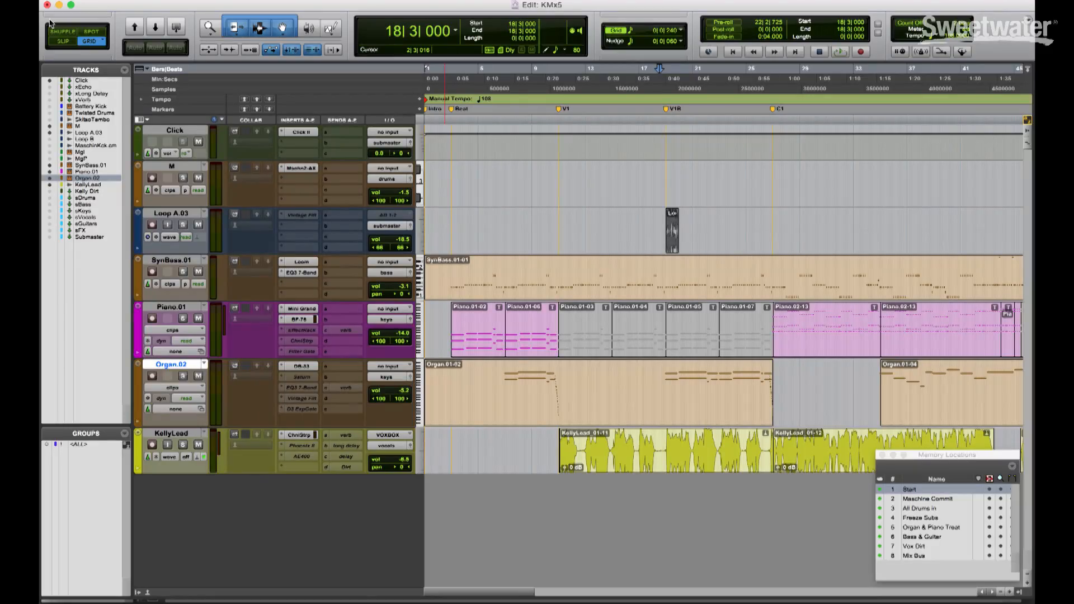
Step: Bring up Artist Chat from the Window menu and select the collaborator's conversation
click(23, 6)
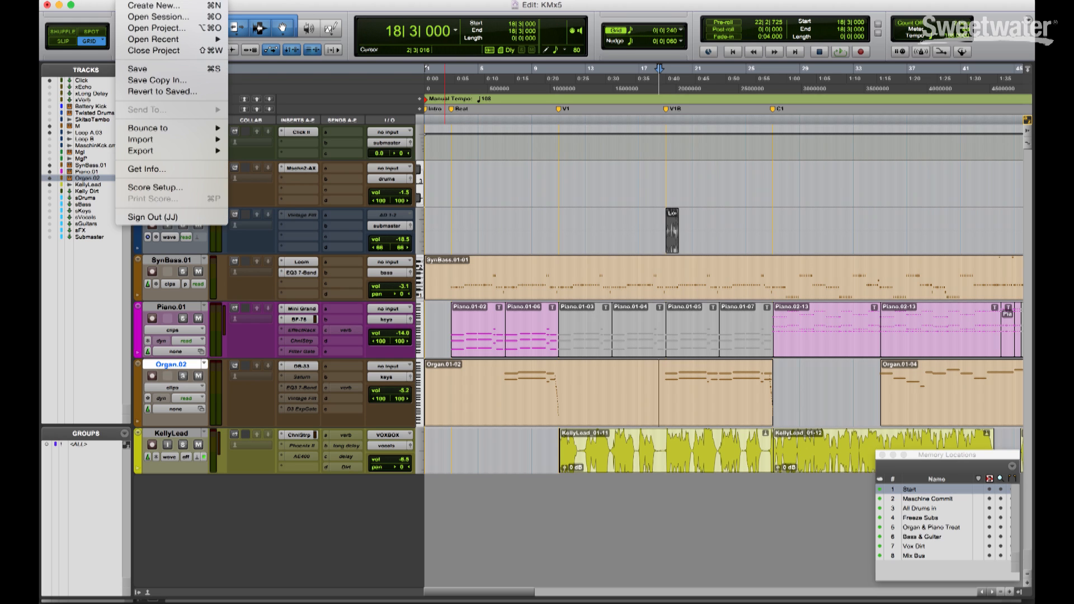
mouse_move(158, 28)
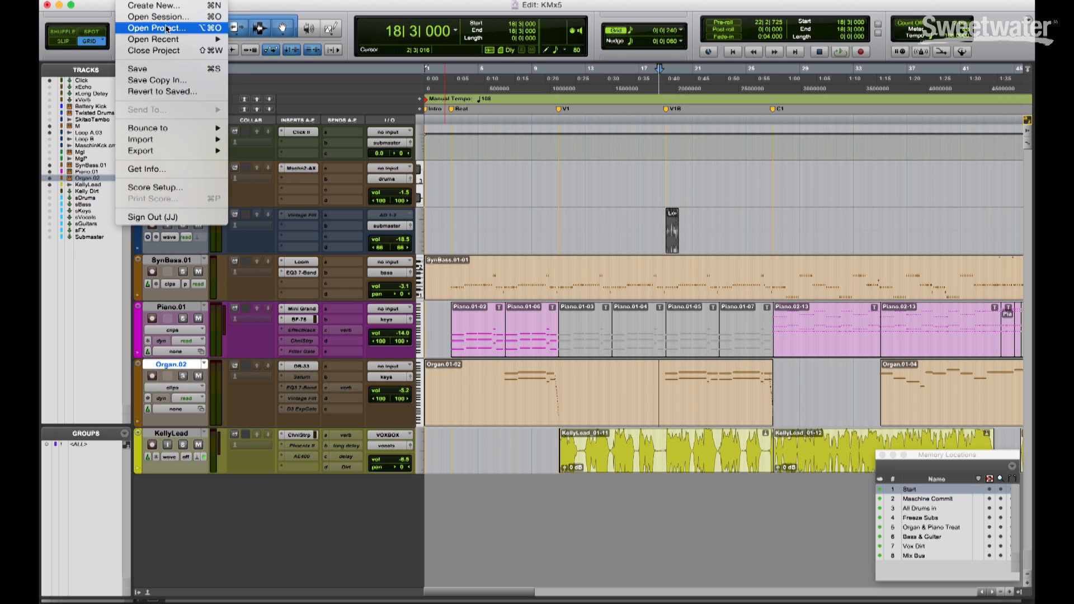
click(156, 28)
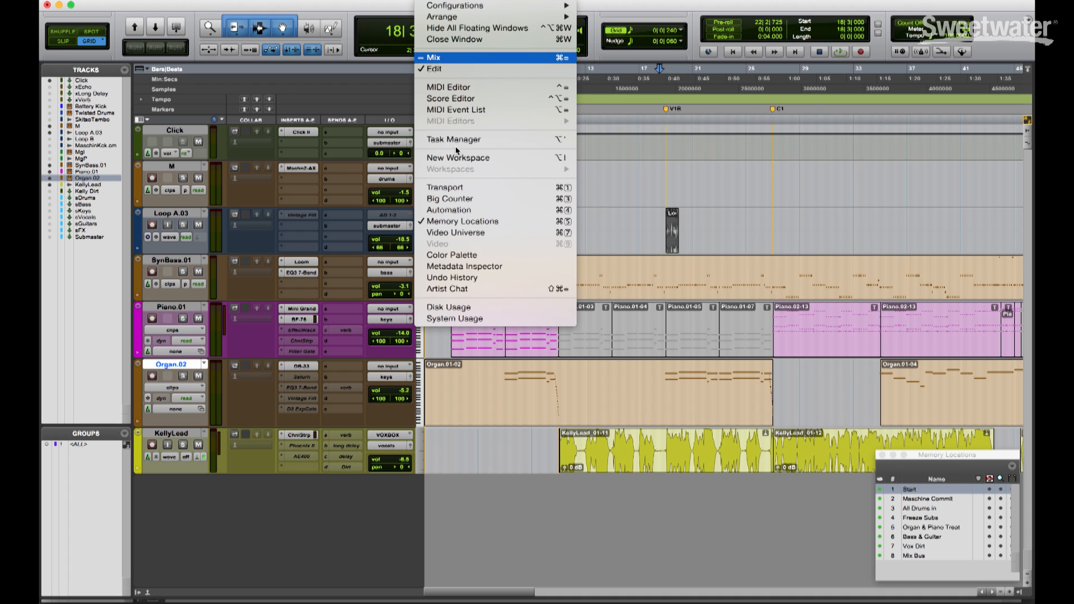
click(446, 289)
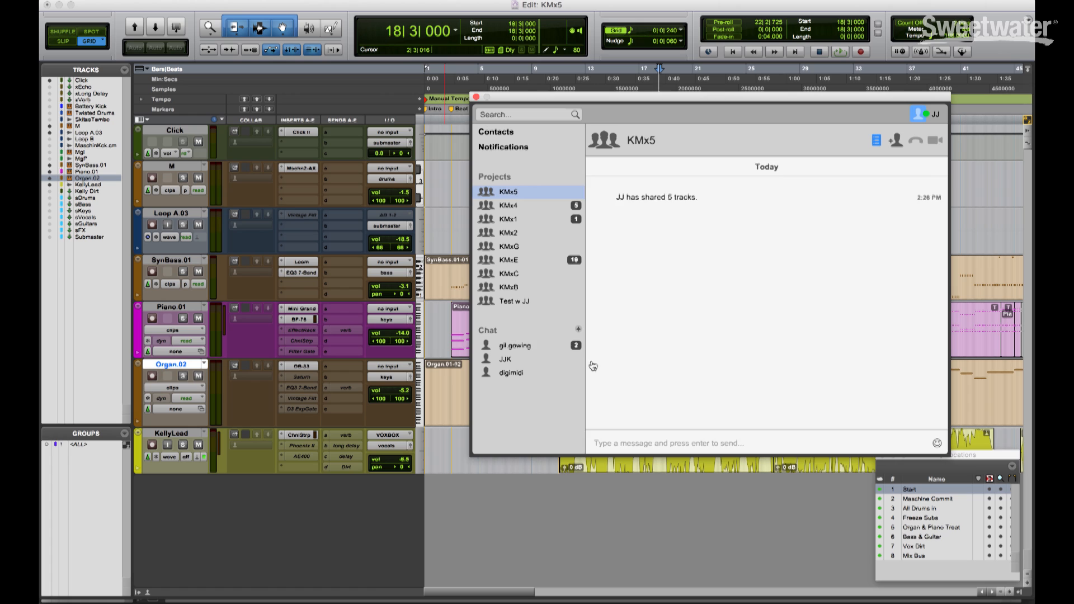
click(514, 346)
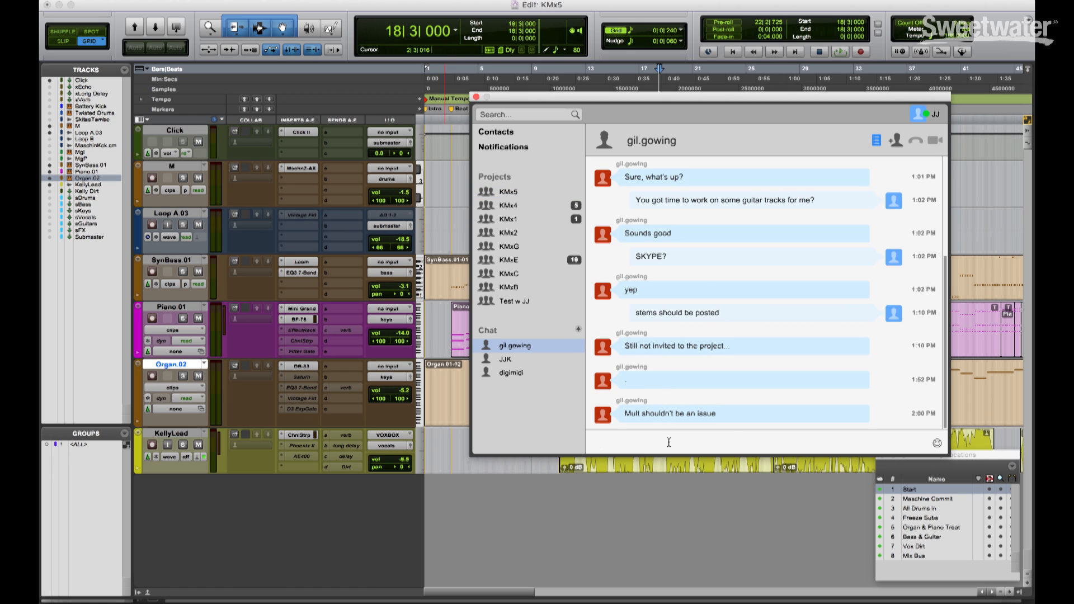
Step: Ask the collaborator if they have time to work on some tracks, then 'awesome, time to SKYPE'
text(You have time)
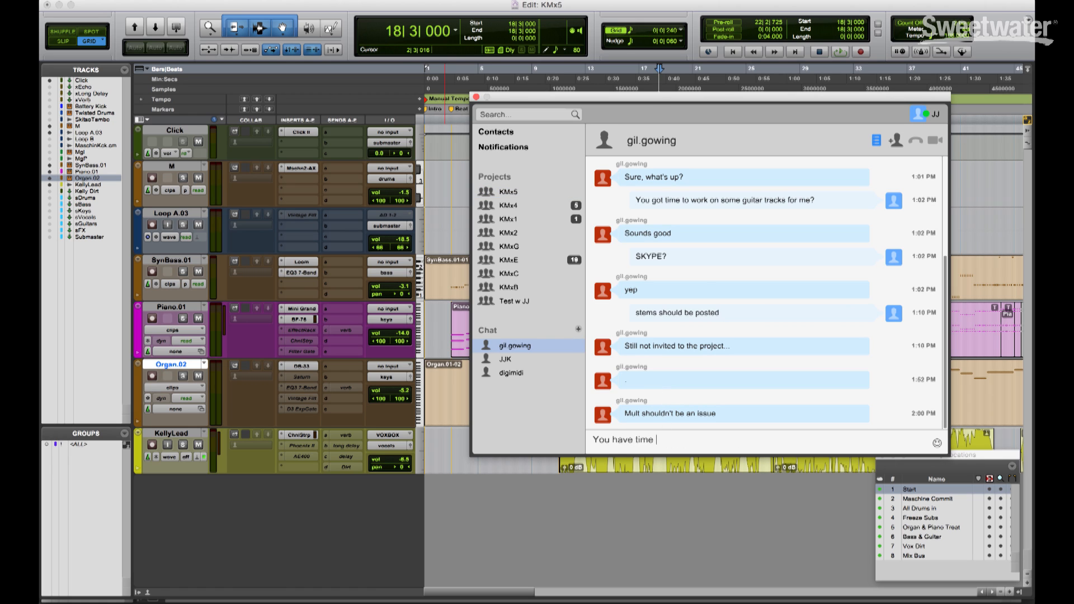
text(to work on some tr)
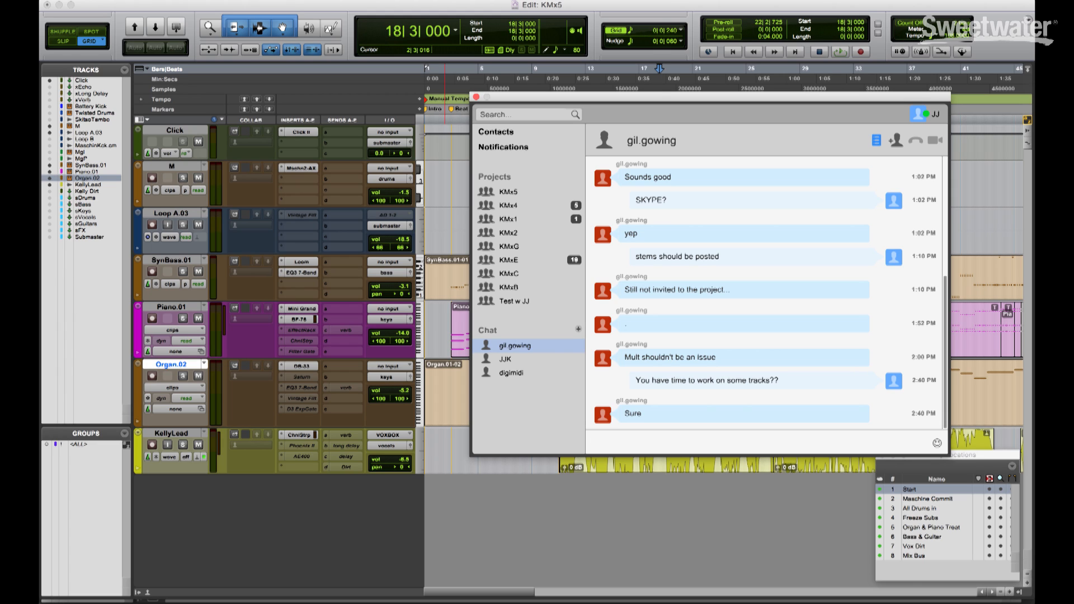
text(awesome,)
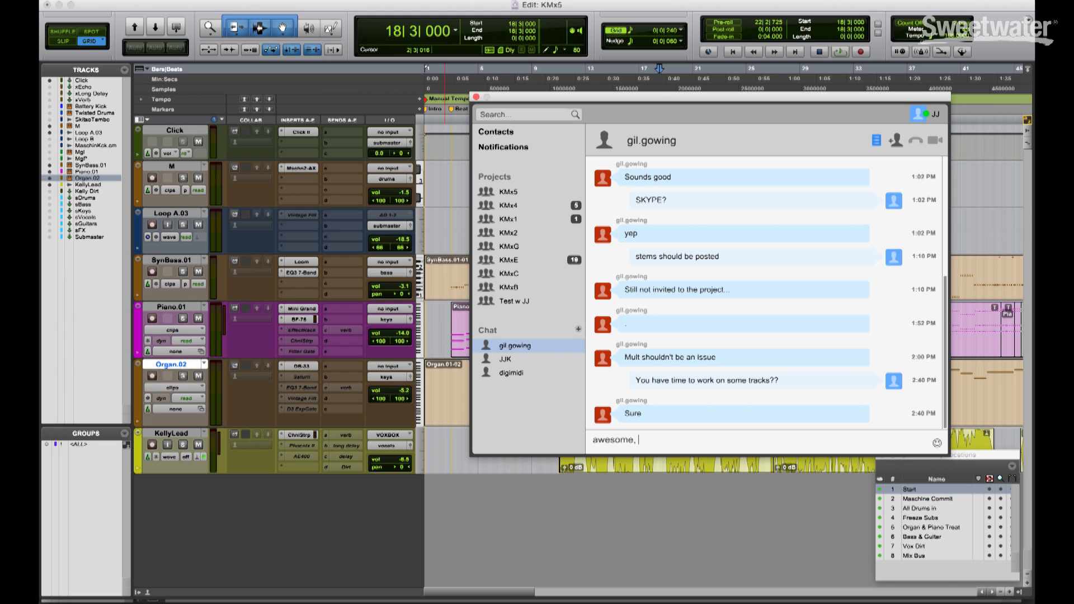
text(time to SKYPE)
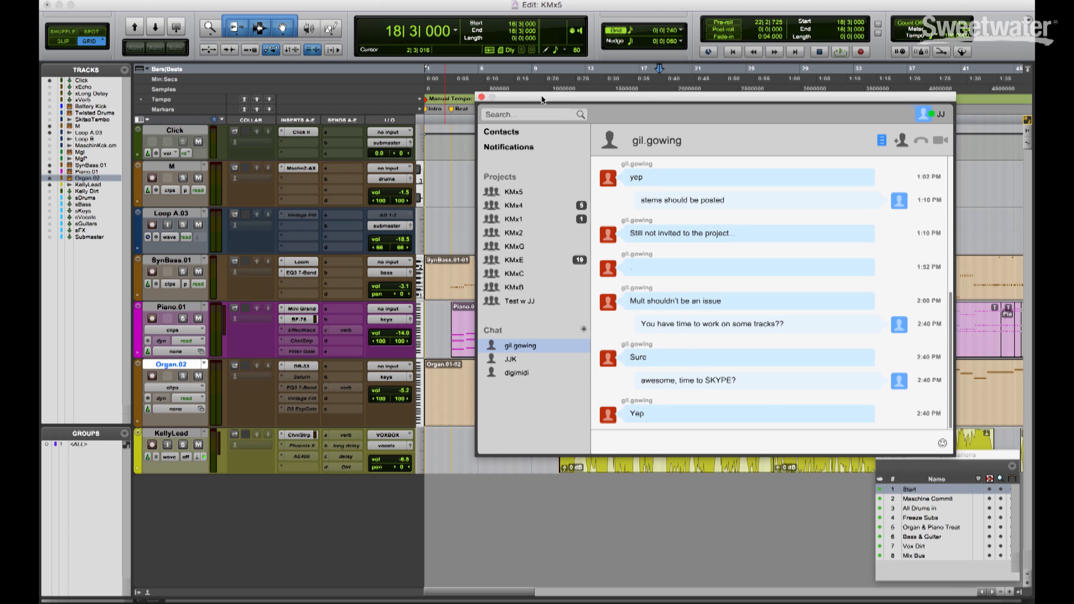
Step: Switch to Skype and start a video call with the collaborator
key(cmd+tab)
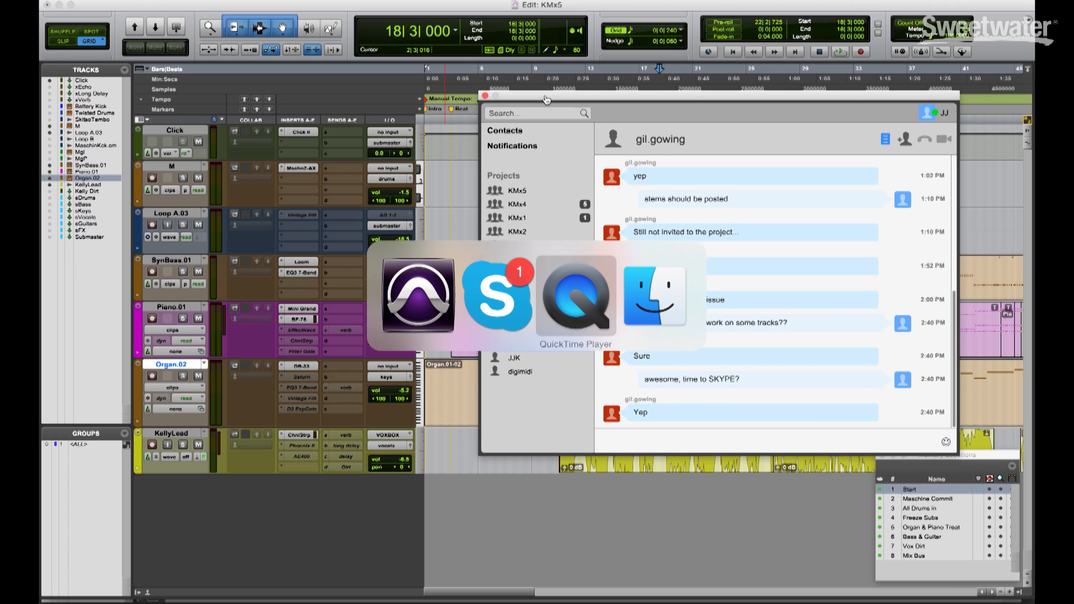
click(497, 298)
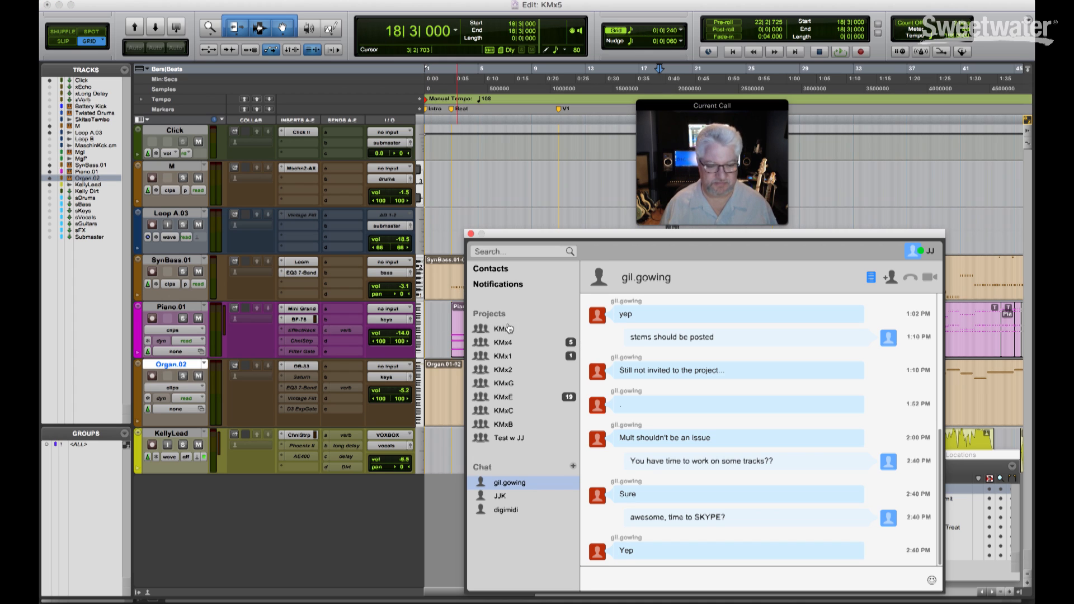
Step: Invite the collaborator to the KMx5 project via Invite Contact and Add
click(501, 329)
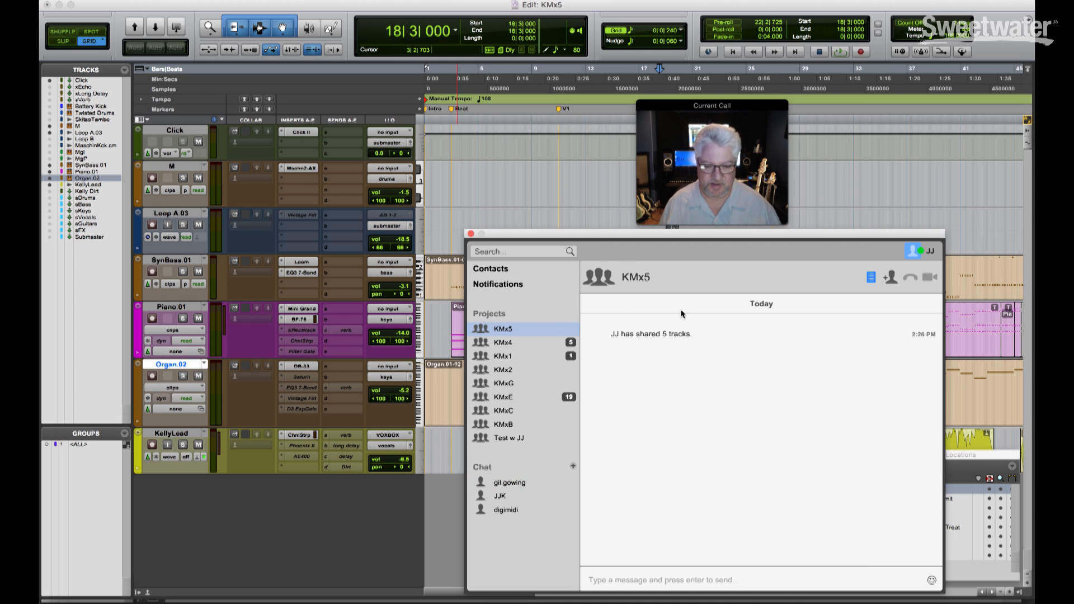
click(889, 278)
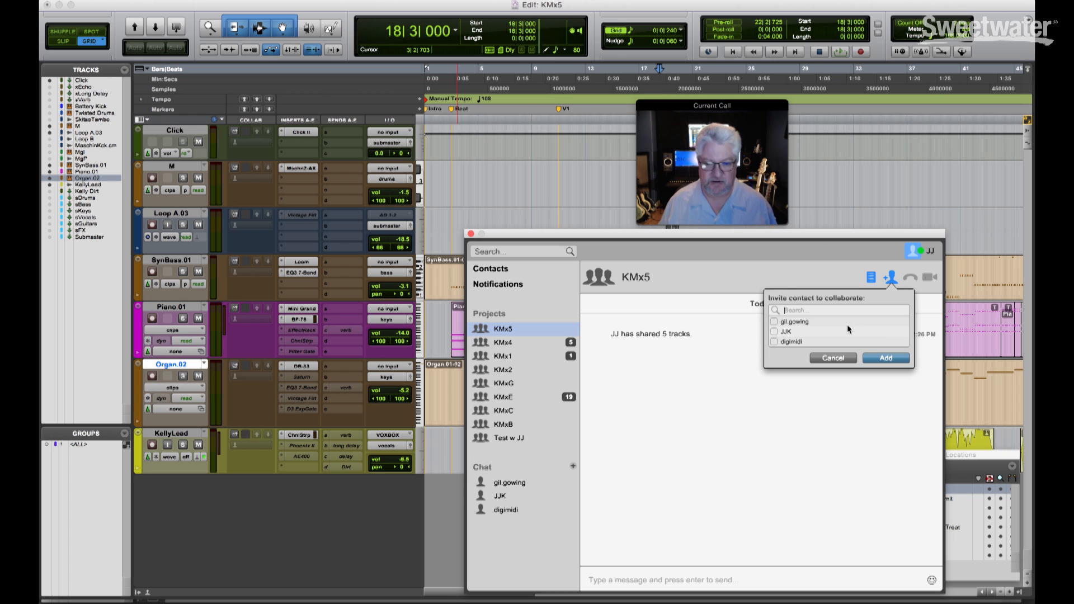
click(774, 321)
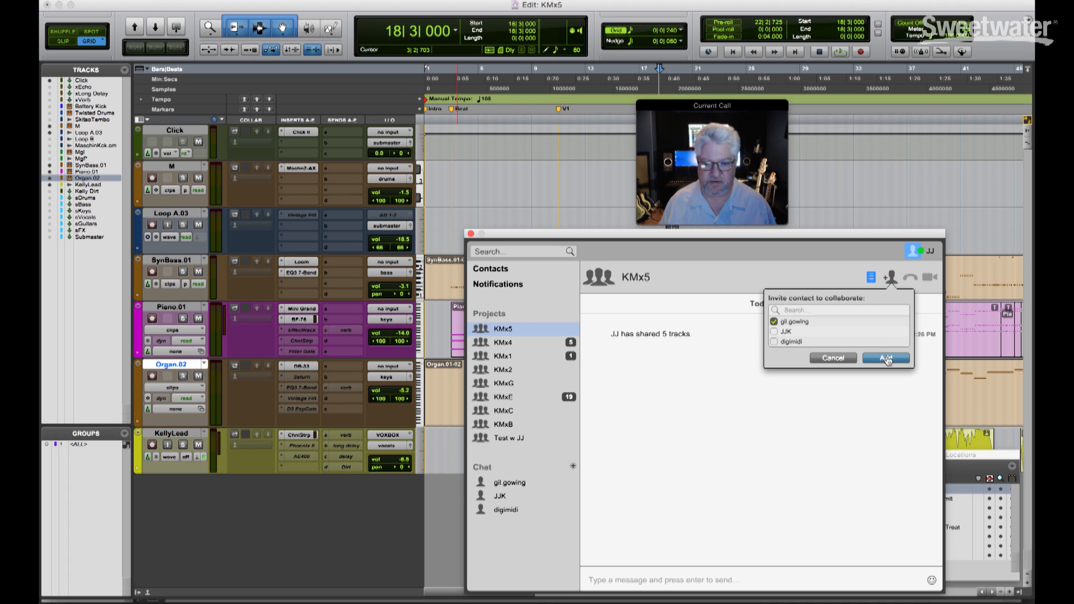
click(884, 358)
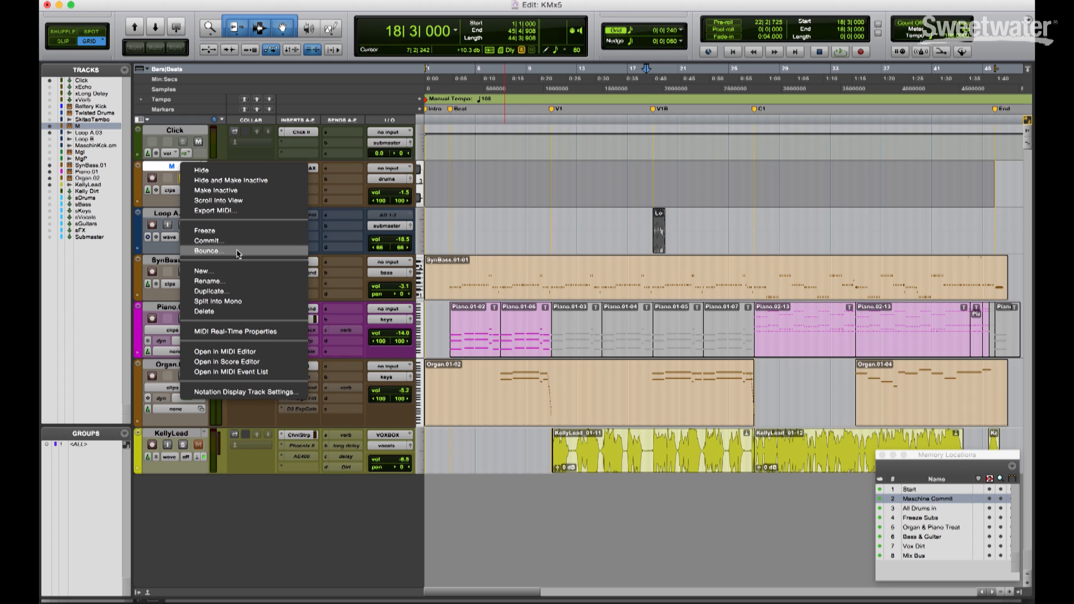
Step: Commit the M track's edit selection to audio, hiding and deactivating the source track
click(211, 240)
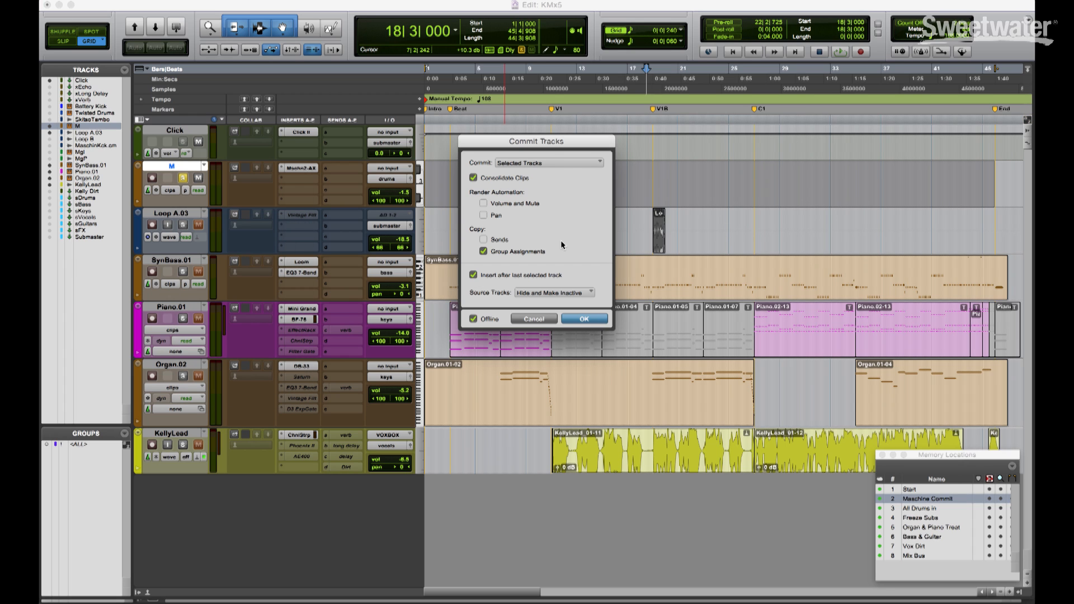
click(548, 163)
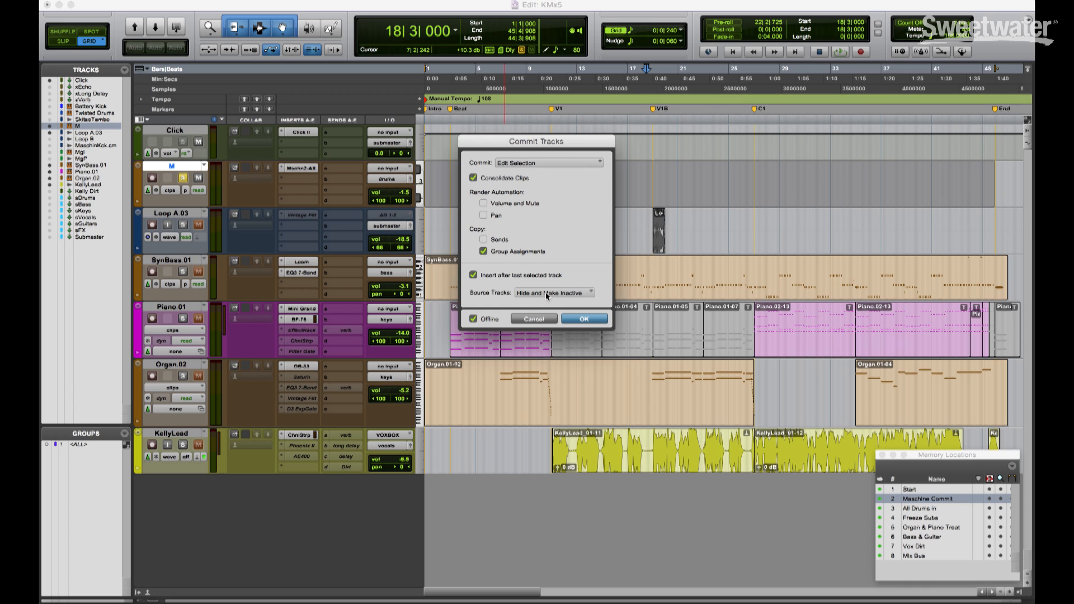
mouse_move(599, 237)
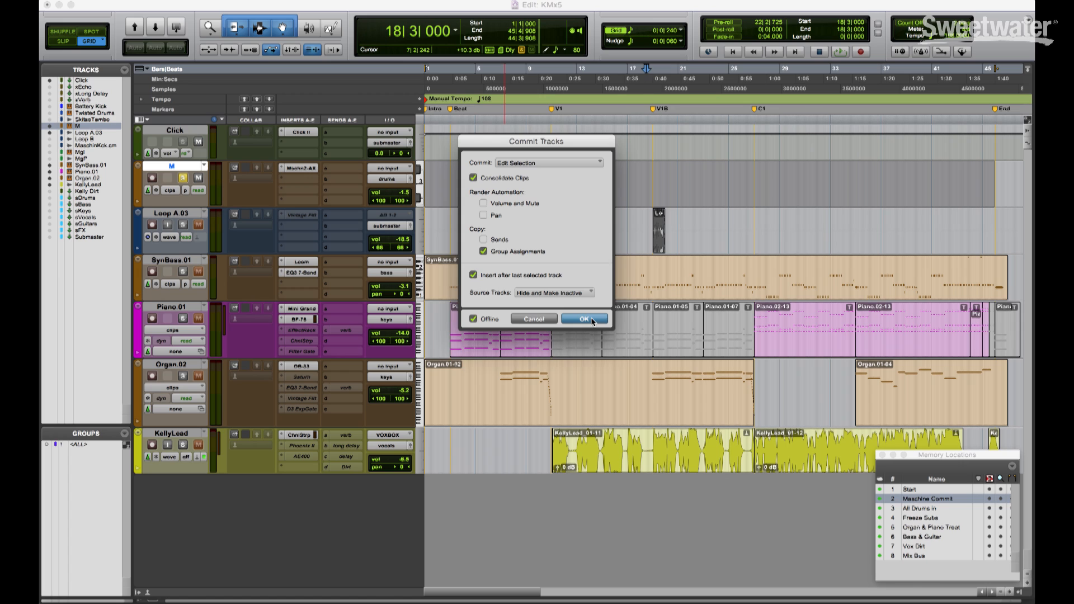
click(584, 319)
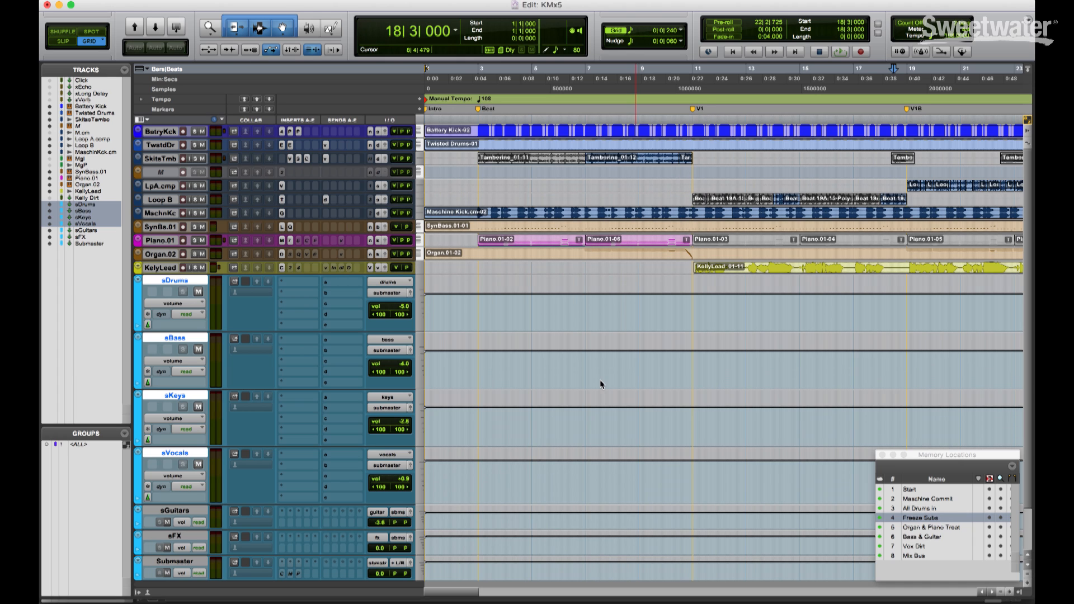
Step: Show the stem tracks, then send 'stems posted' to the KMx5 project chat
click(915, 517)
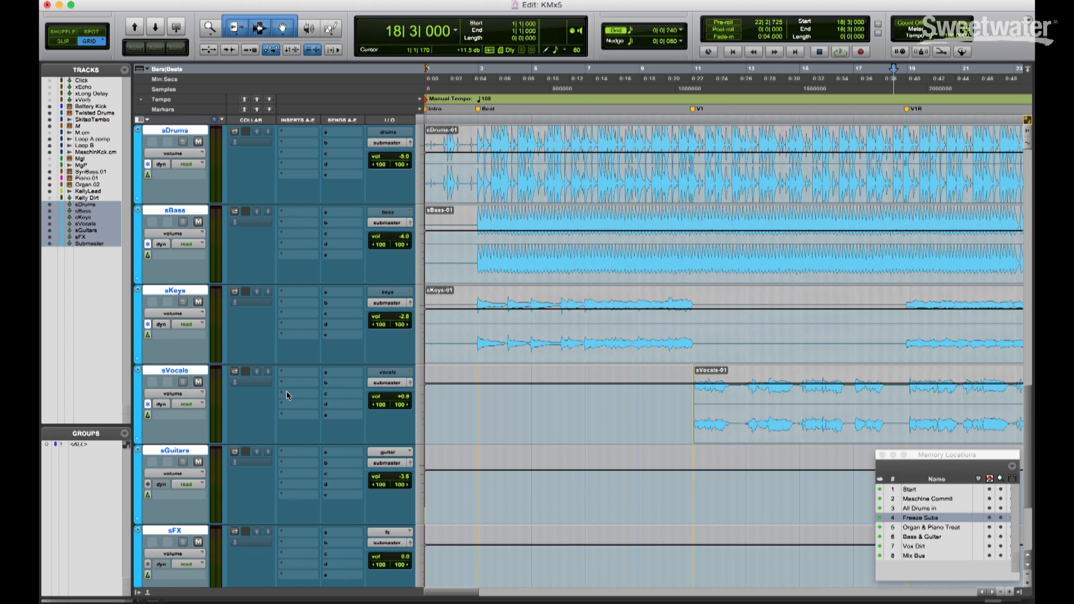
mouse_move(243, 296)
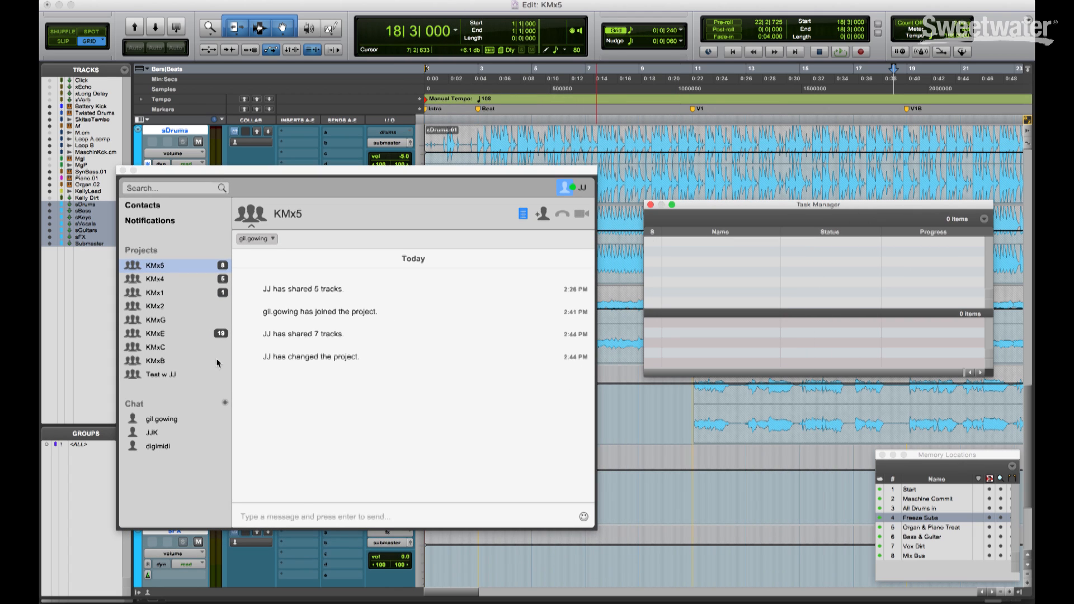
mouse_move(165, 273)
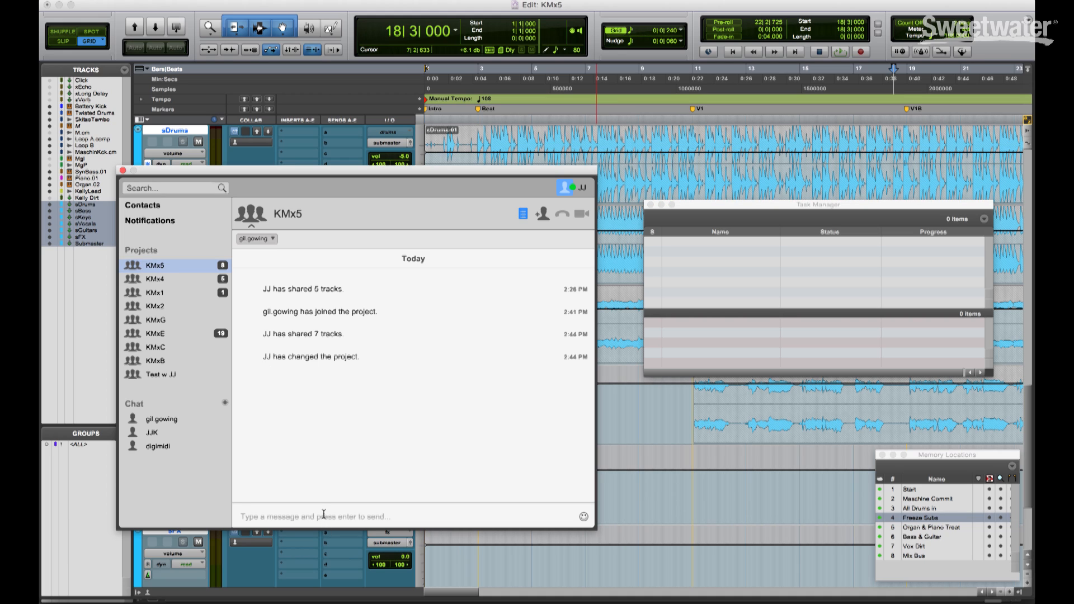
text(stems)
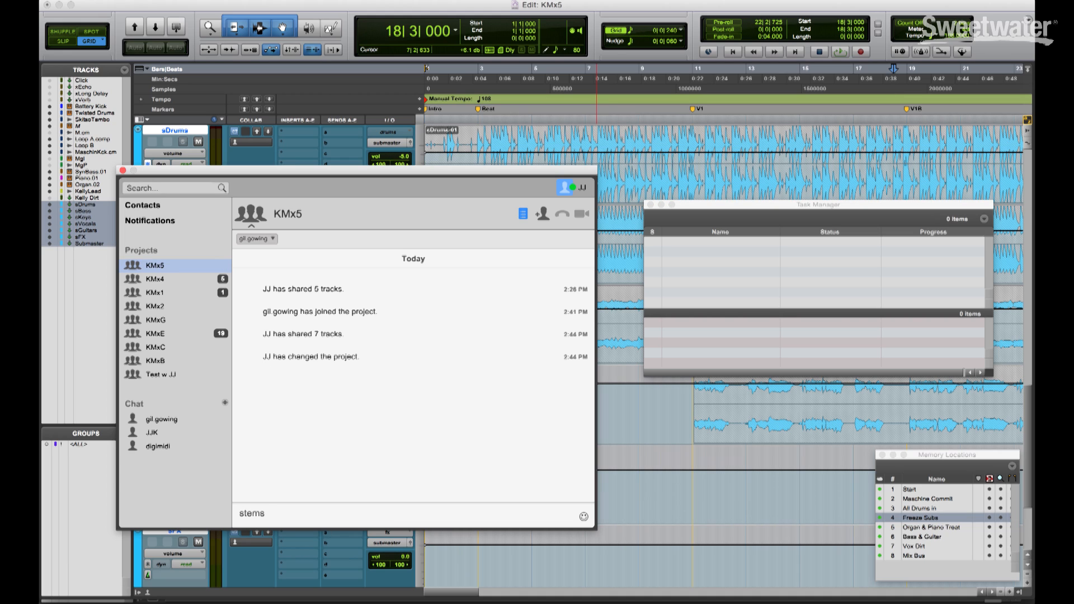
text(posted)
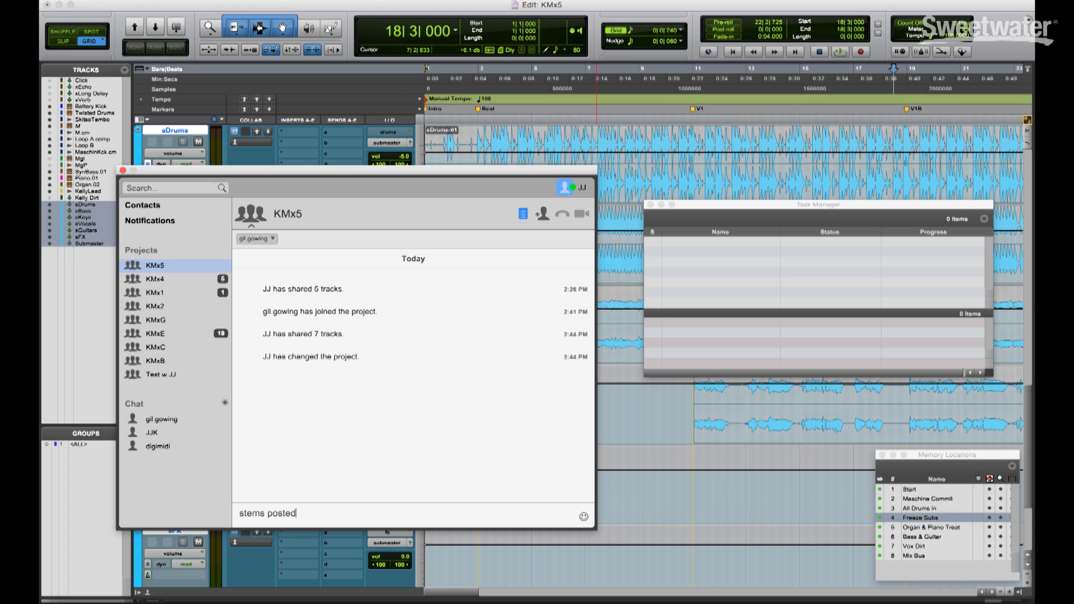
key(enter)
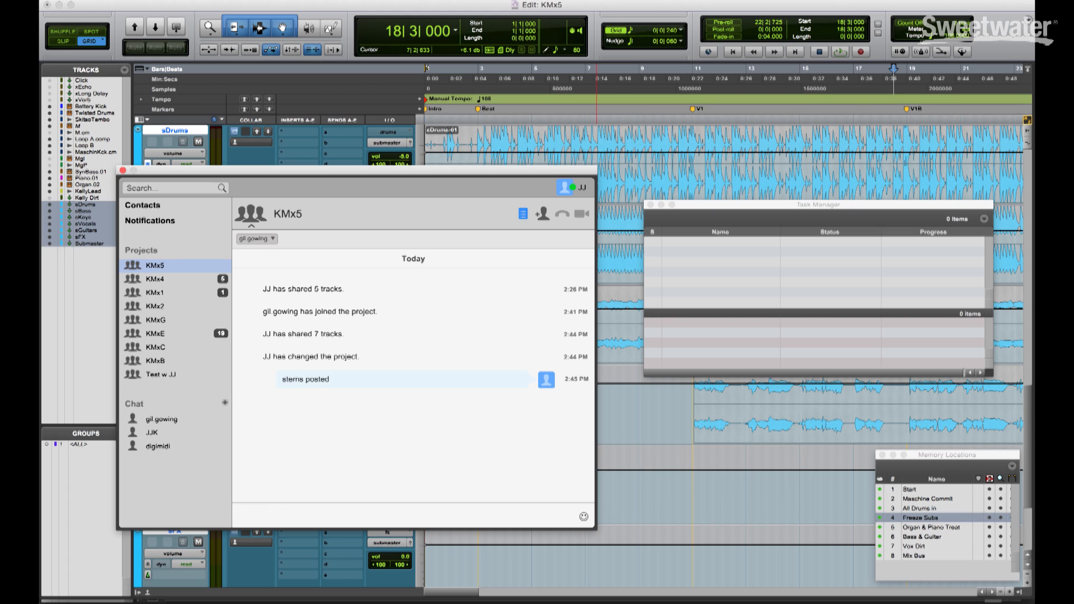
mouse_move(331, 393)
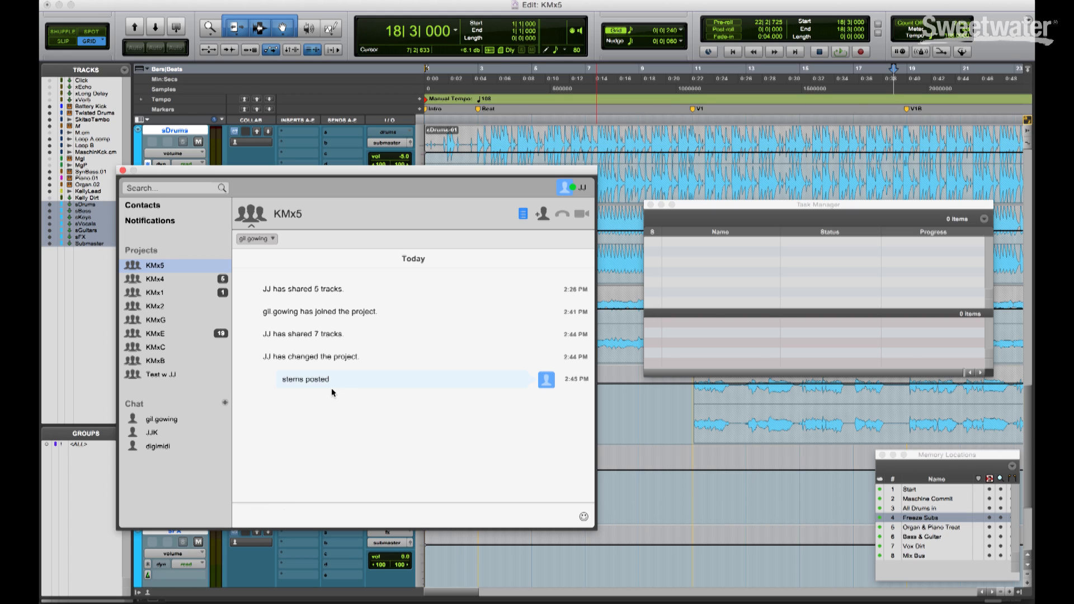
mouse_move(430, 263)
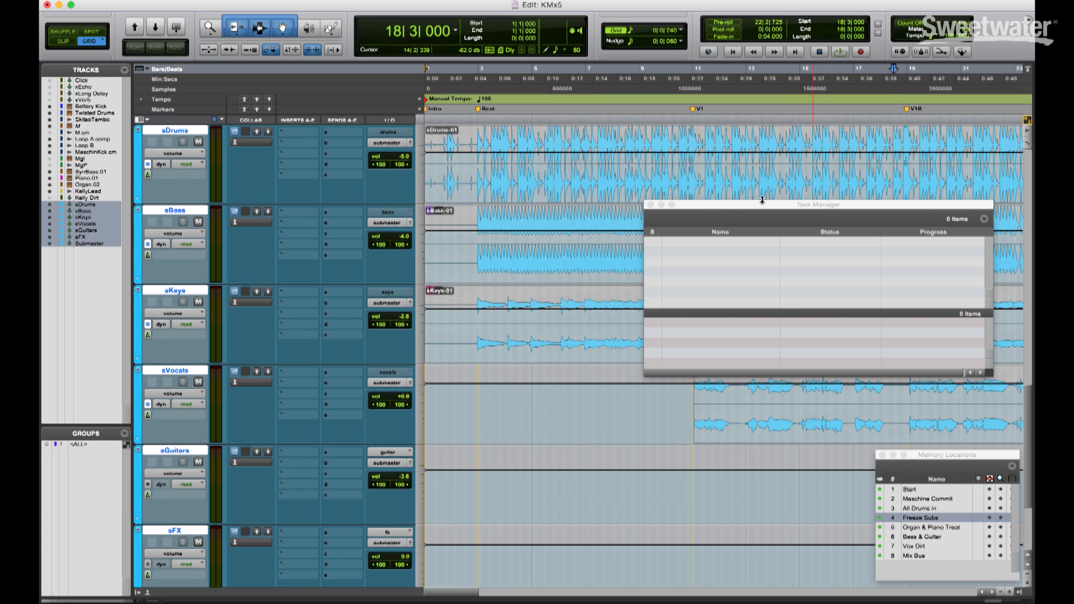
Step: Close the Task Manager and recall the Organ & Piano Treat memory location
click(654, 206)
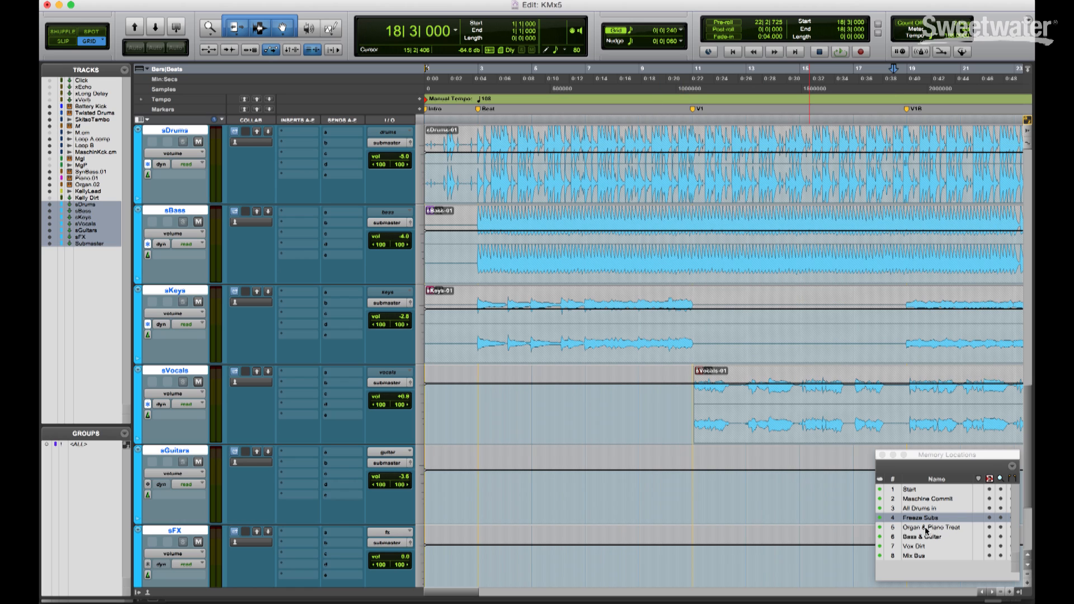
click(922, 527)
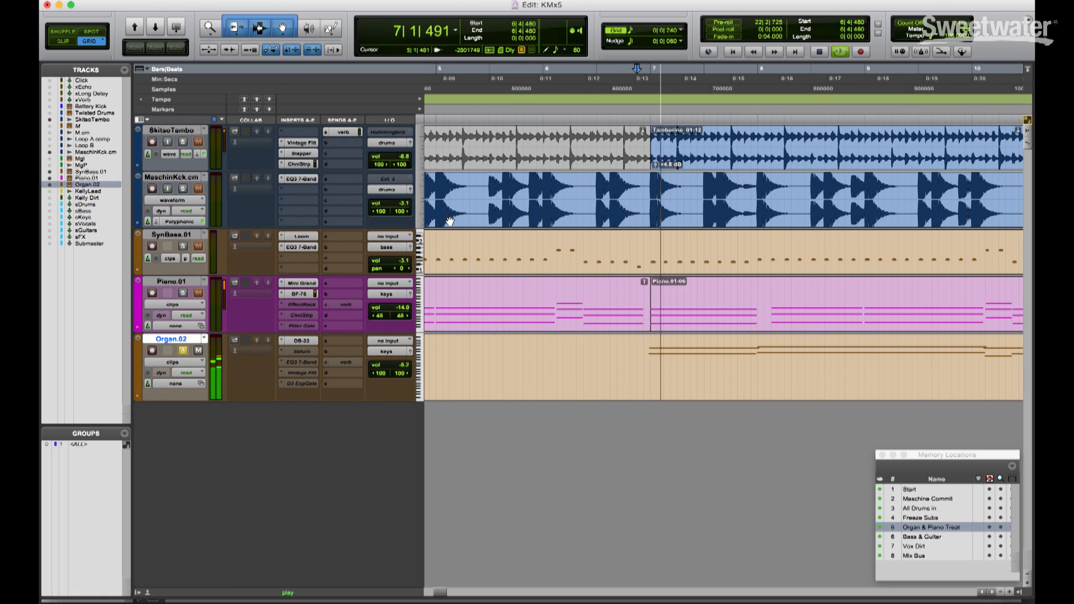
click(300, 342)
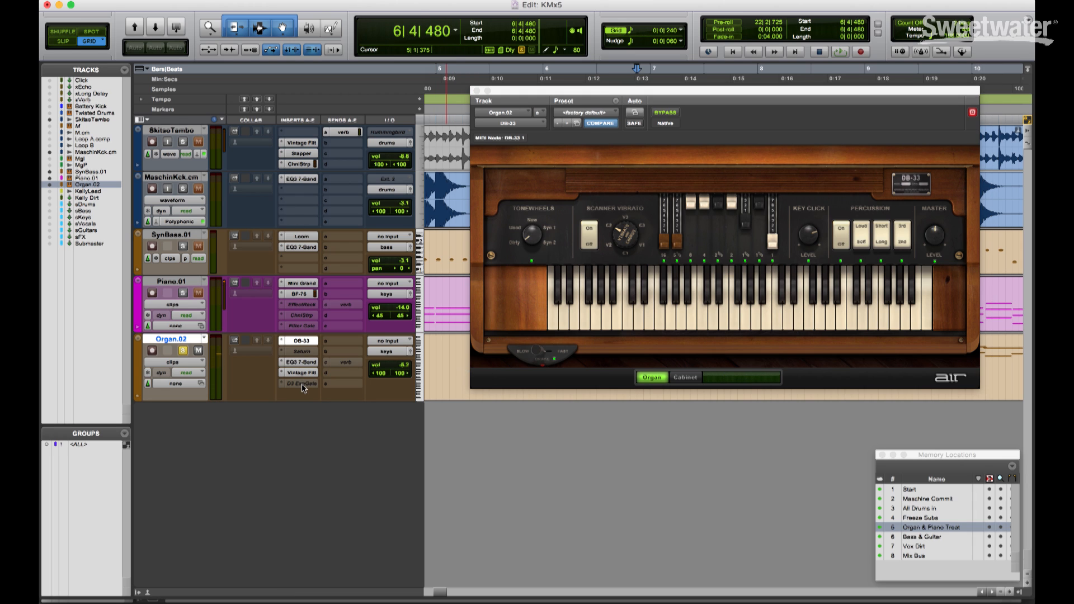
click(300, 361)
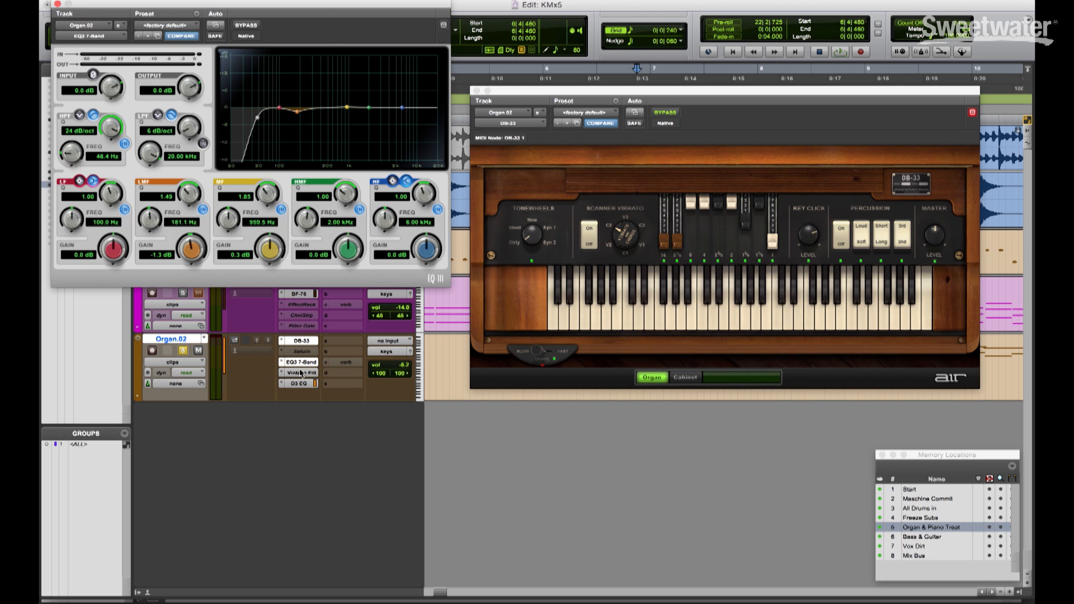
click(301, 371)
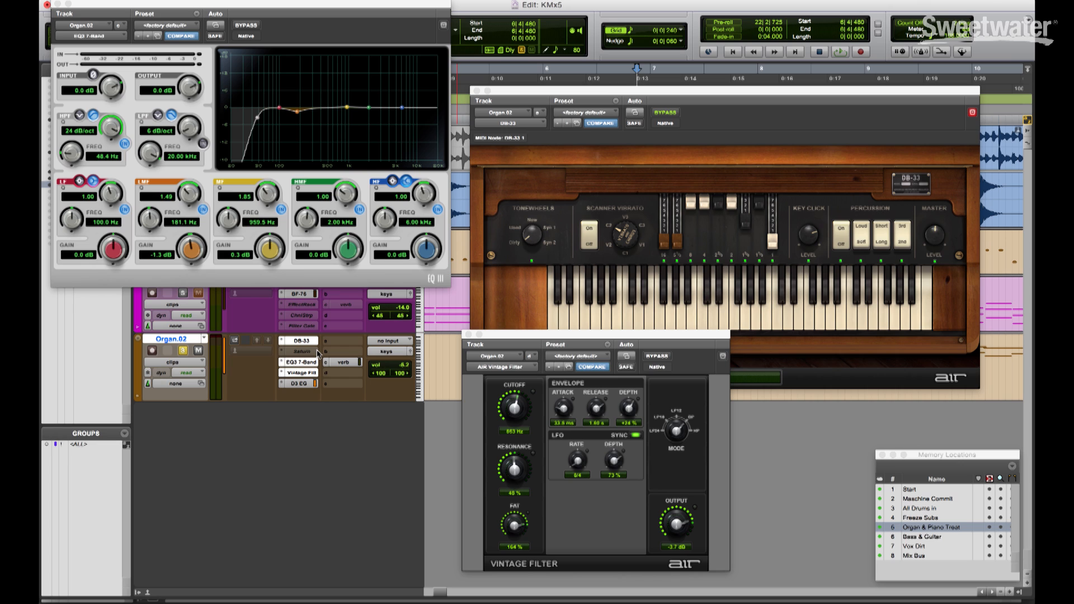
mouse_move(304, 351)
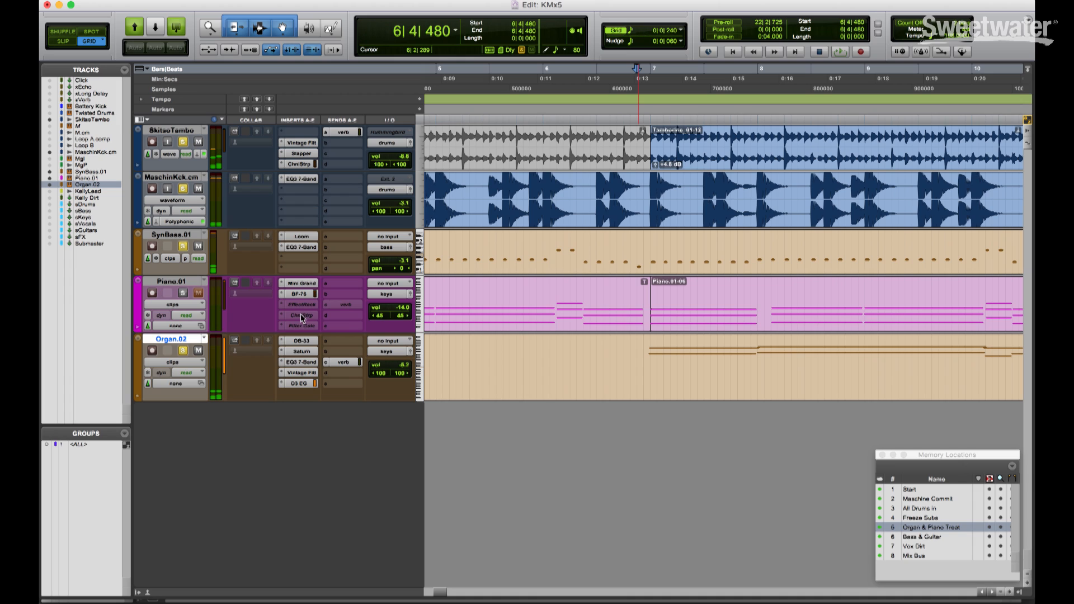
mouse_move(346, 307)
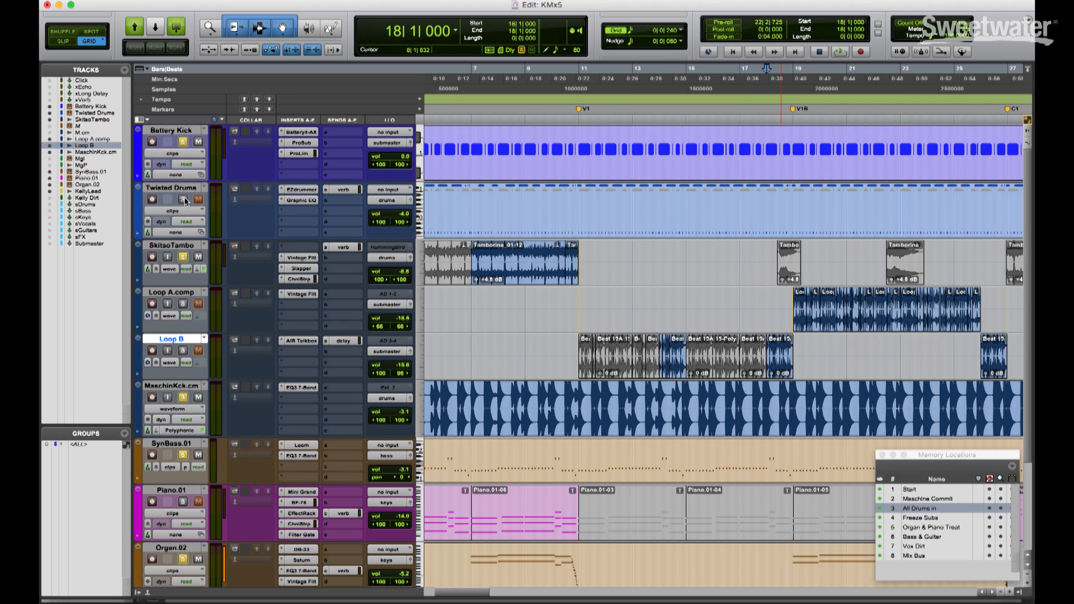
Step: Scroll the Edit window down to the KellyLead vocal track
scroll(down, 3)
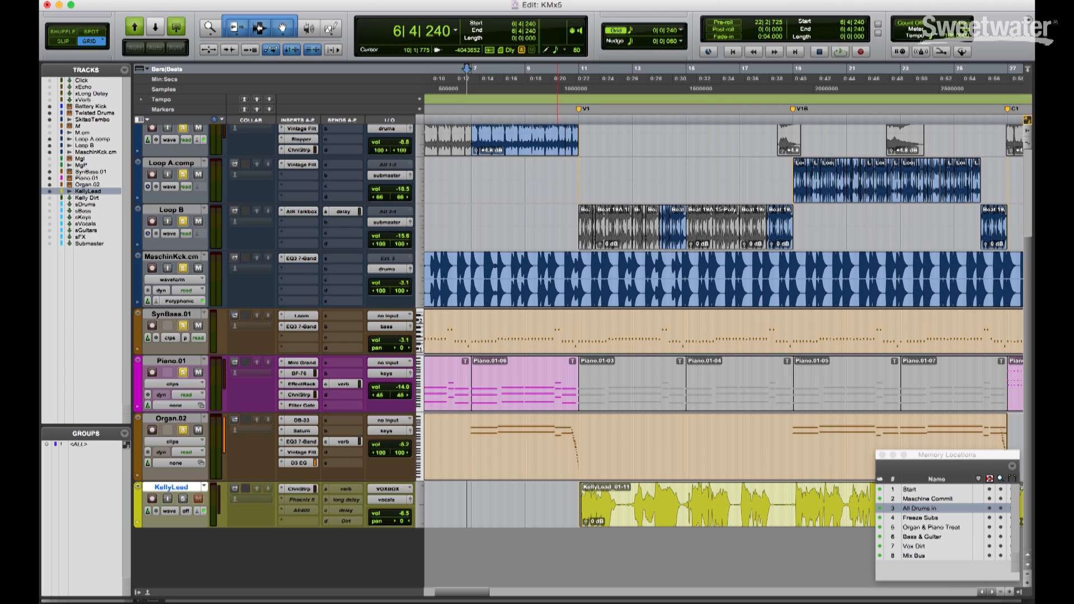
Step: Reopen the KMx5 project chat to read that the bass and guitar tracks are posted
click(451, 5)
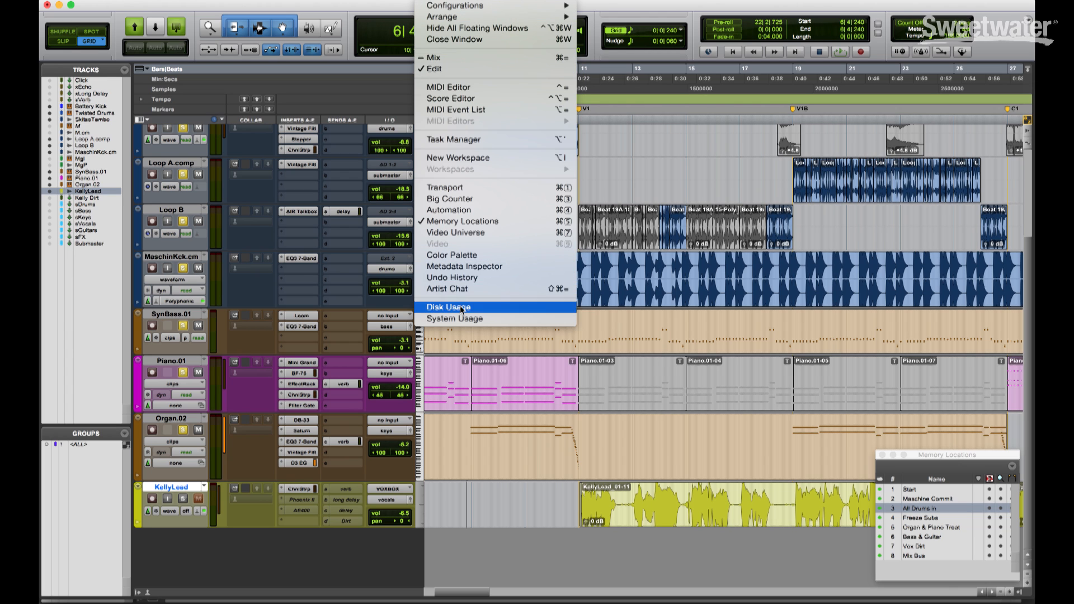
click(446, 289)
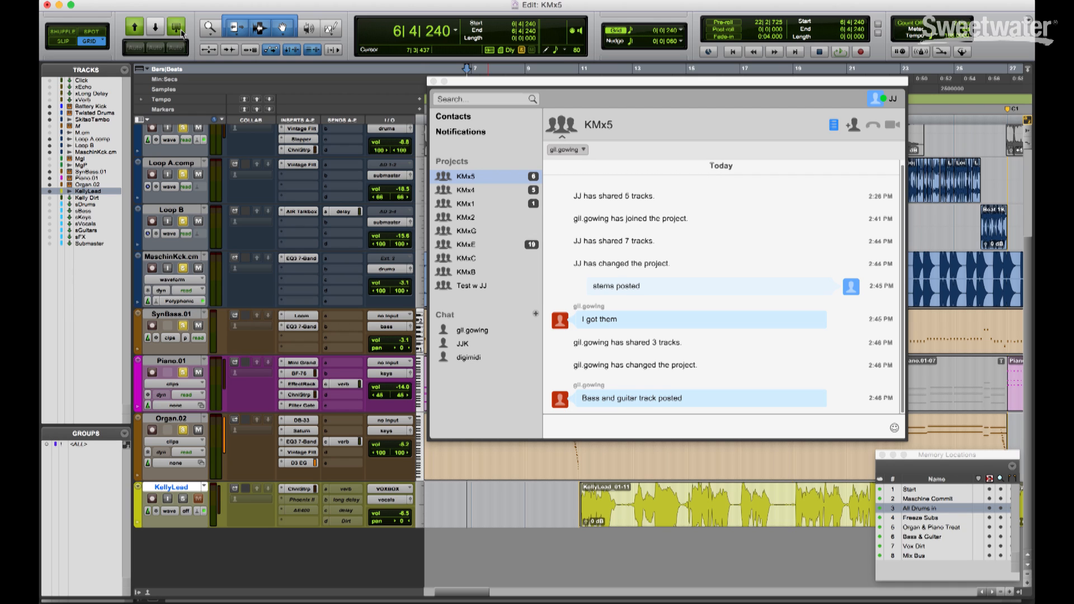
text(c)
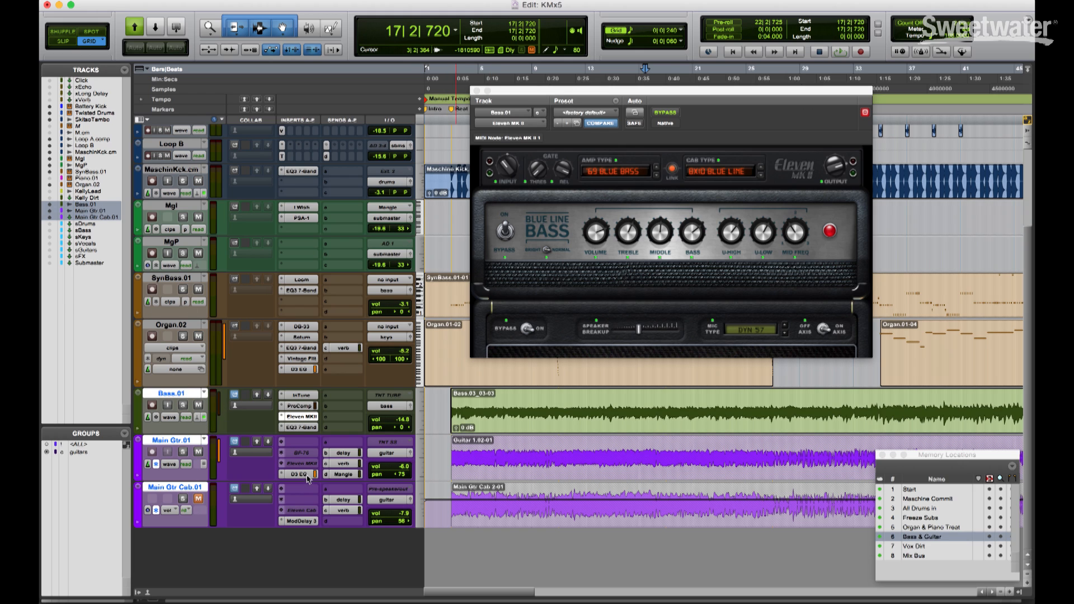
Step: Bring up the Main Gtr tracks' Expander/Gate, Mod Delay III and Eleven MK II inserts for review
click(300, 521)
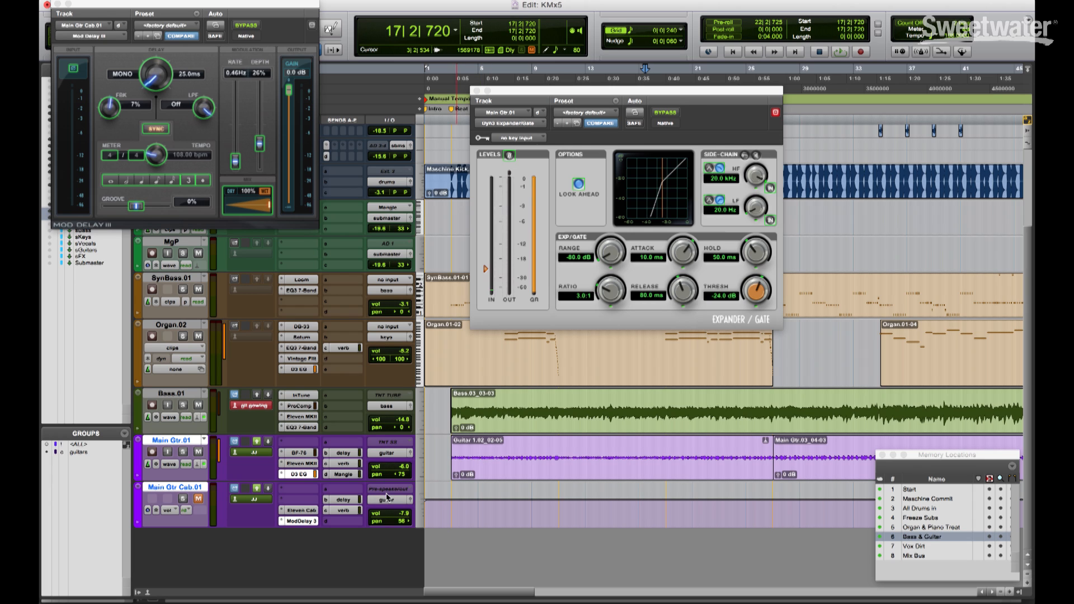
click(390, 499)
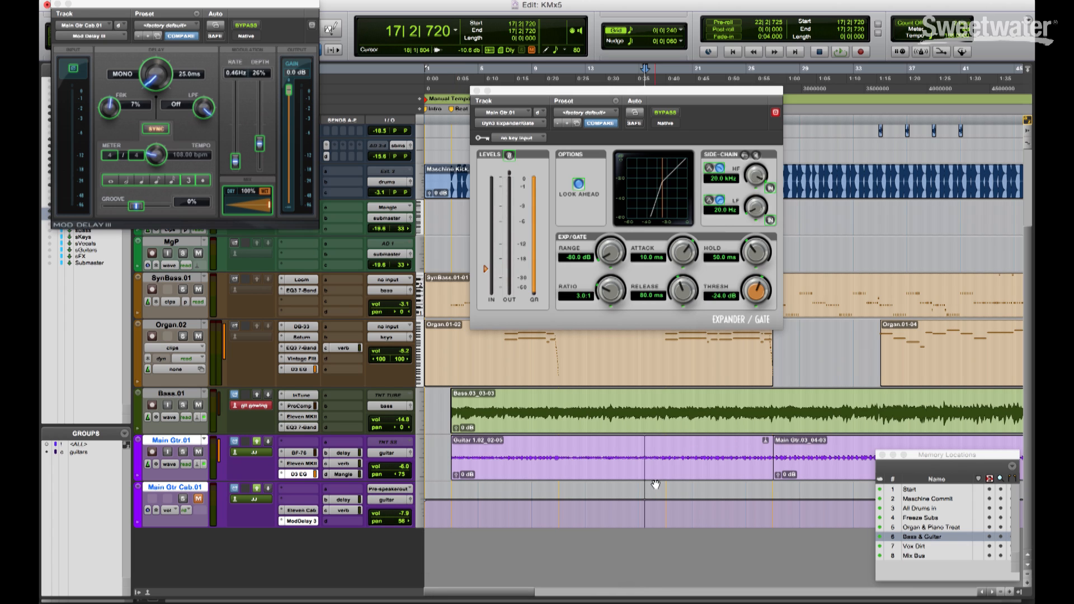
click(466, 452)
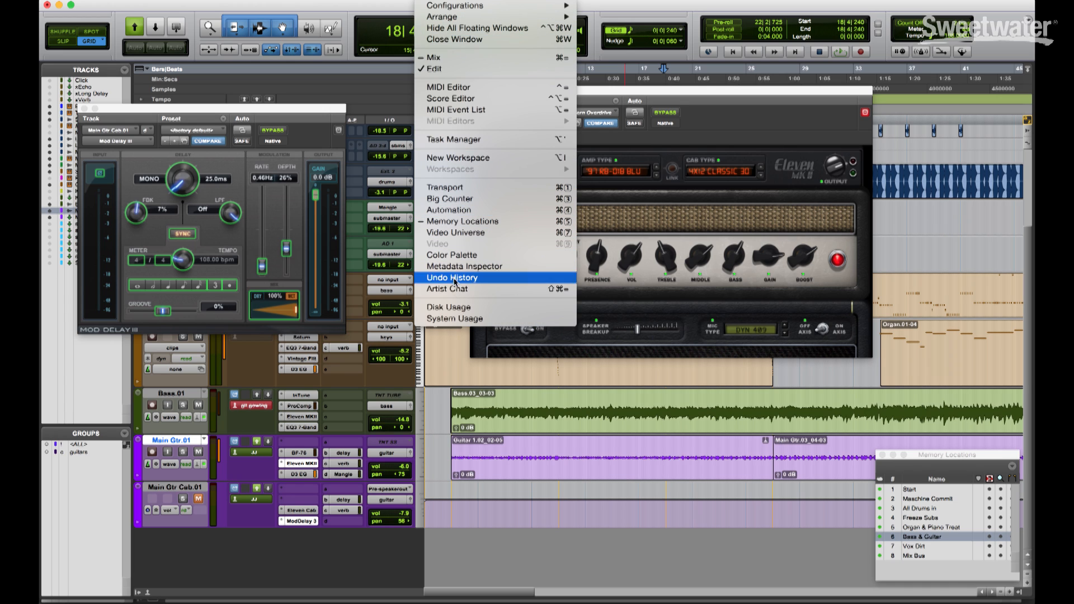
Step: Check and close the Task Manager, then zoom out to see the updated Bass.02 clips
click(447, 289)
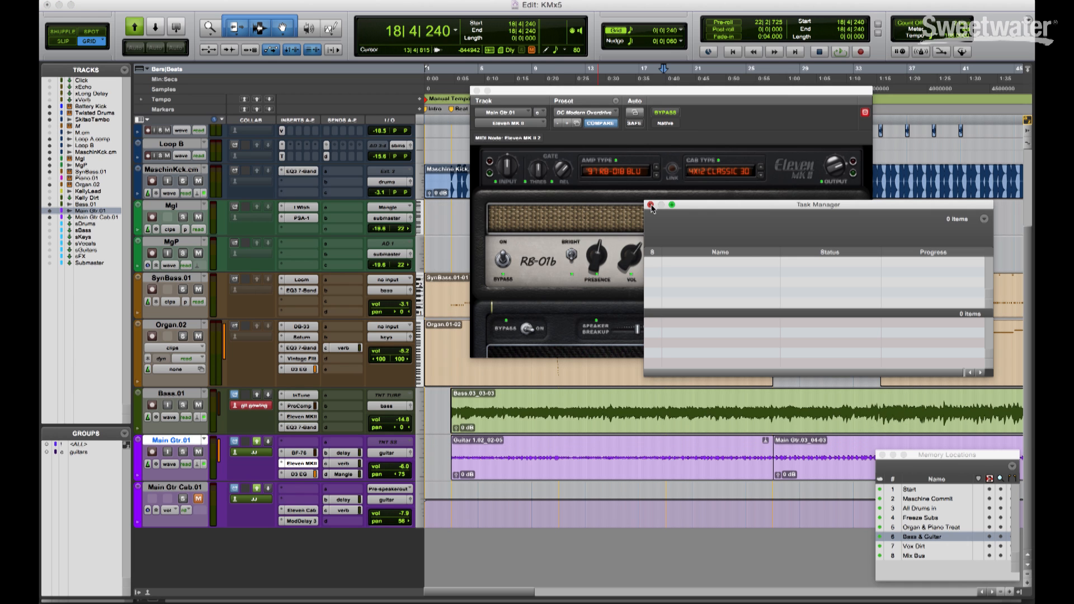
click(651, 208)
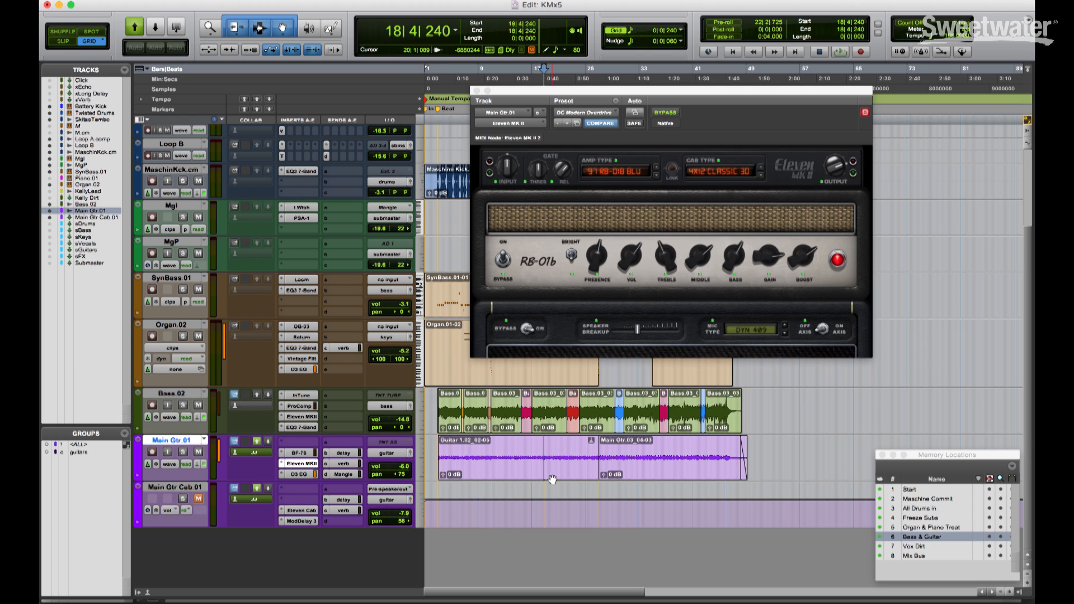
click(510, 401)
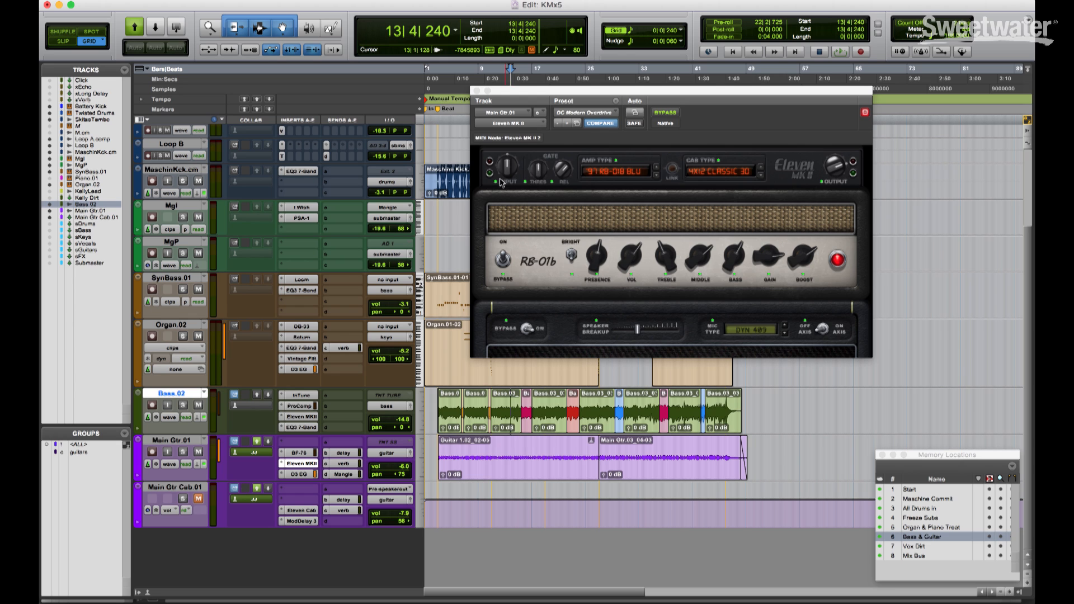
Step: Message the collaborator in the KMx5 Artist Chat requesting a solo guitar for the intro and confirm with 'Yep'
click(444, 6)
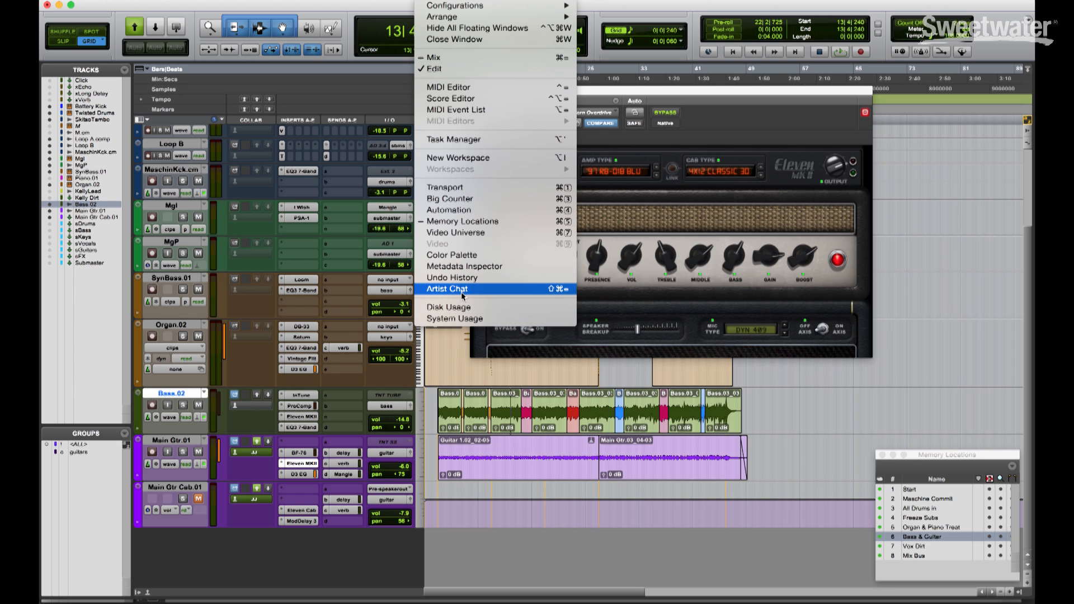
click(446, 288)
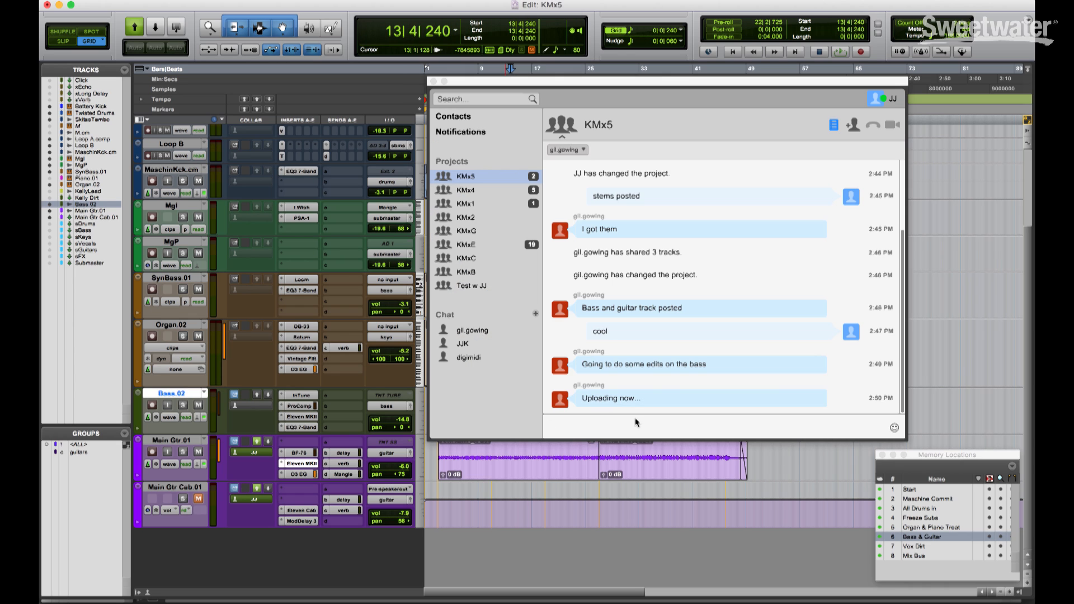
text(Would you be up for a)
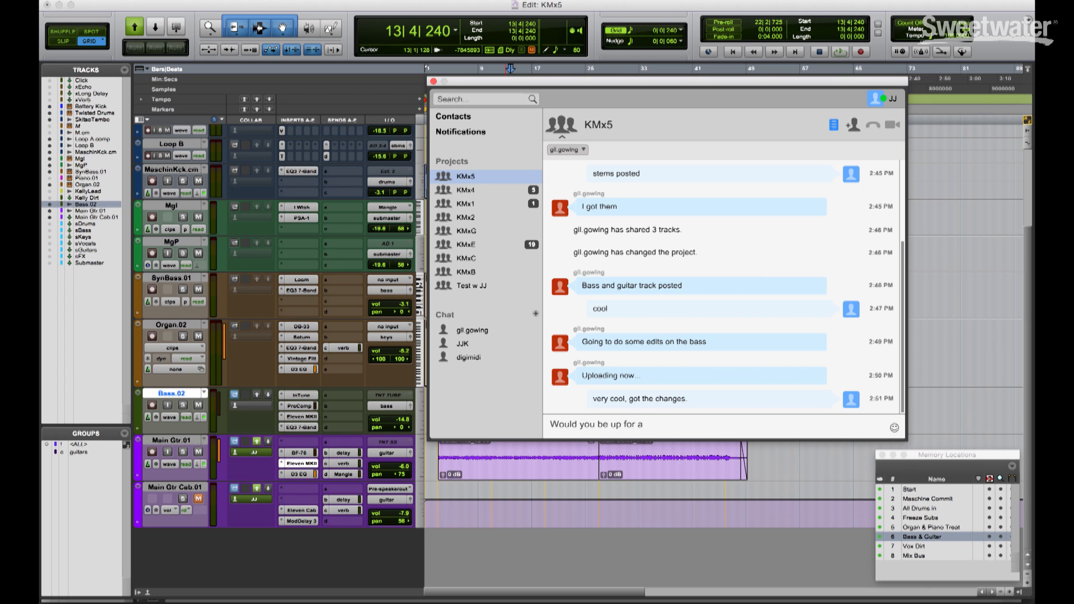
text(solo guita)
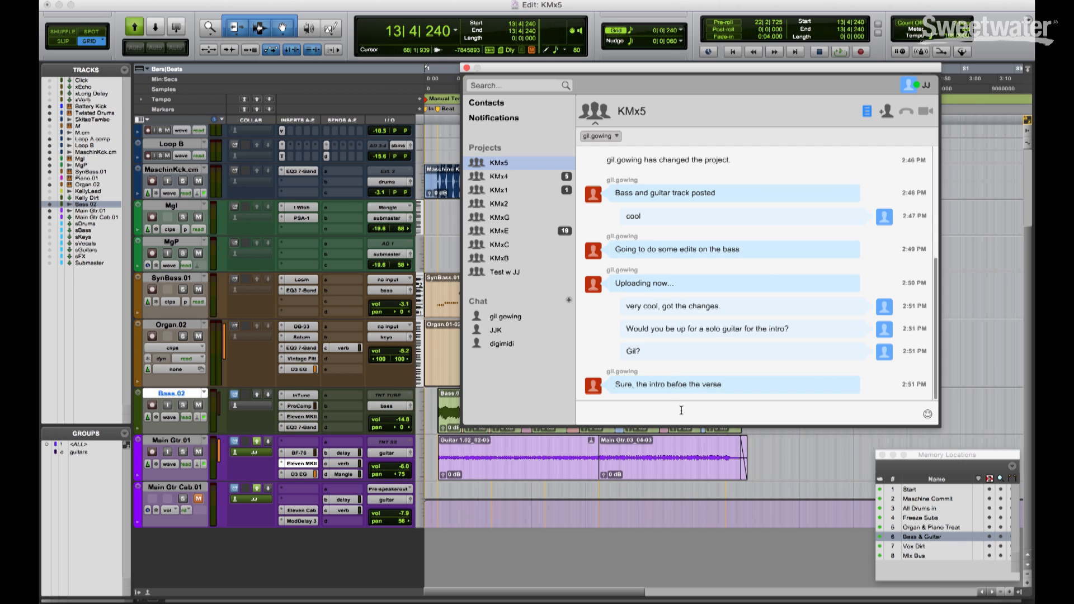
text(Yep)
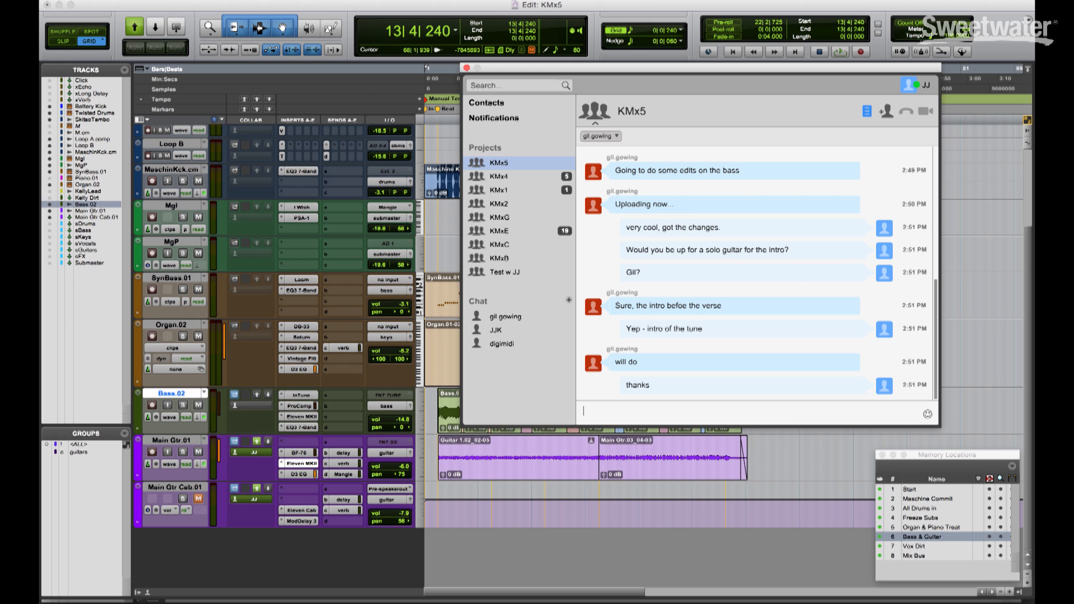
mouse_move(700, 181)
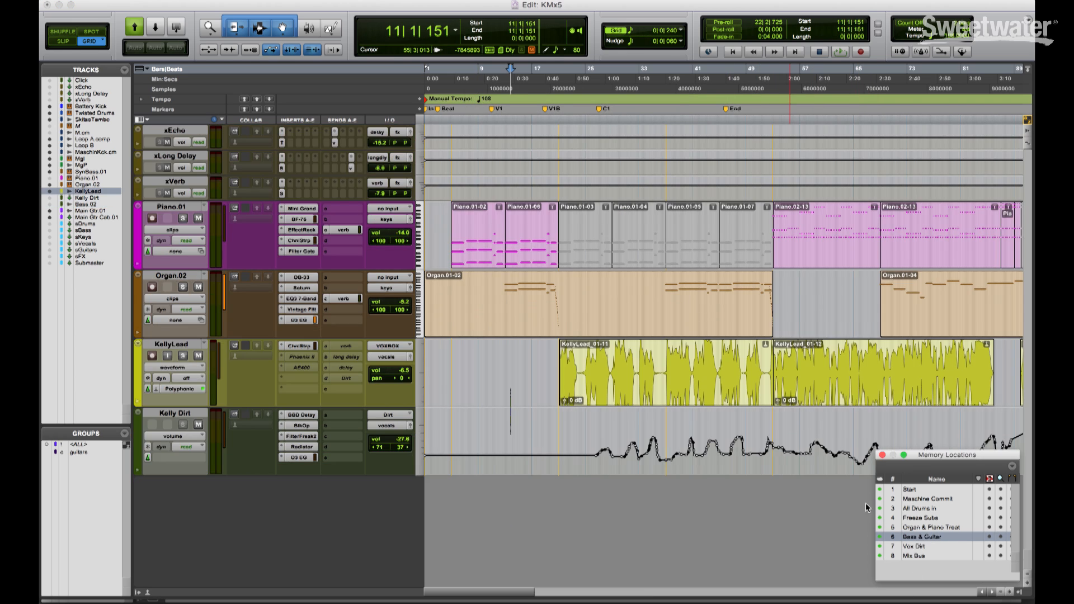
Step: Jump to the Vox Dirt memory location showing the vocal effect tracks
click(913, 547)
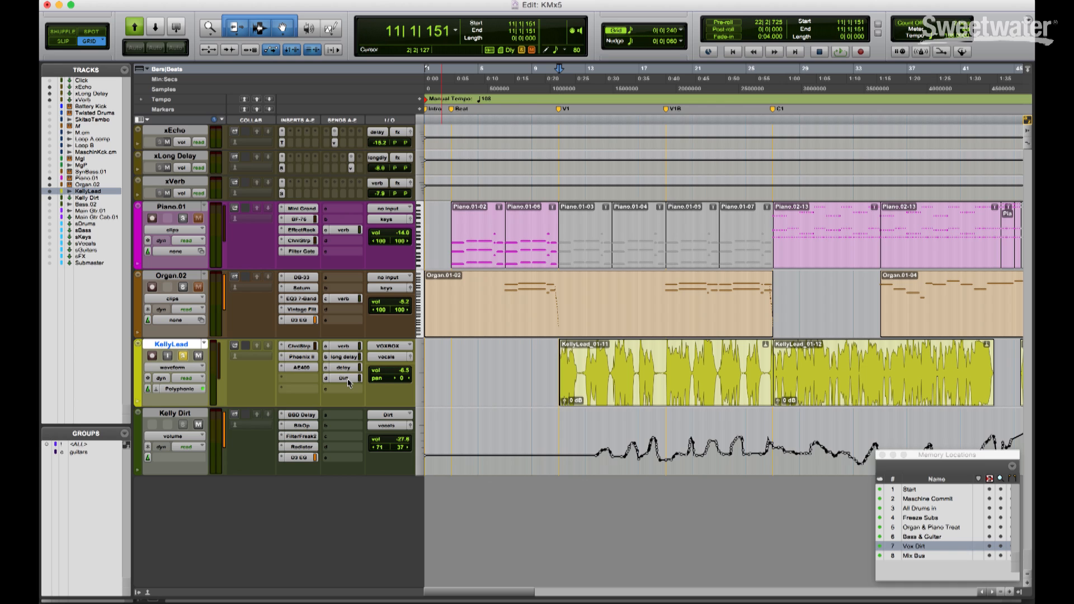
mouse_move(335, 316)
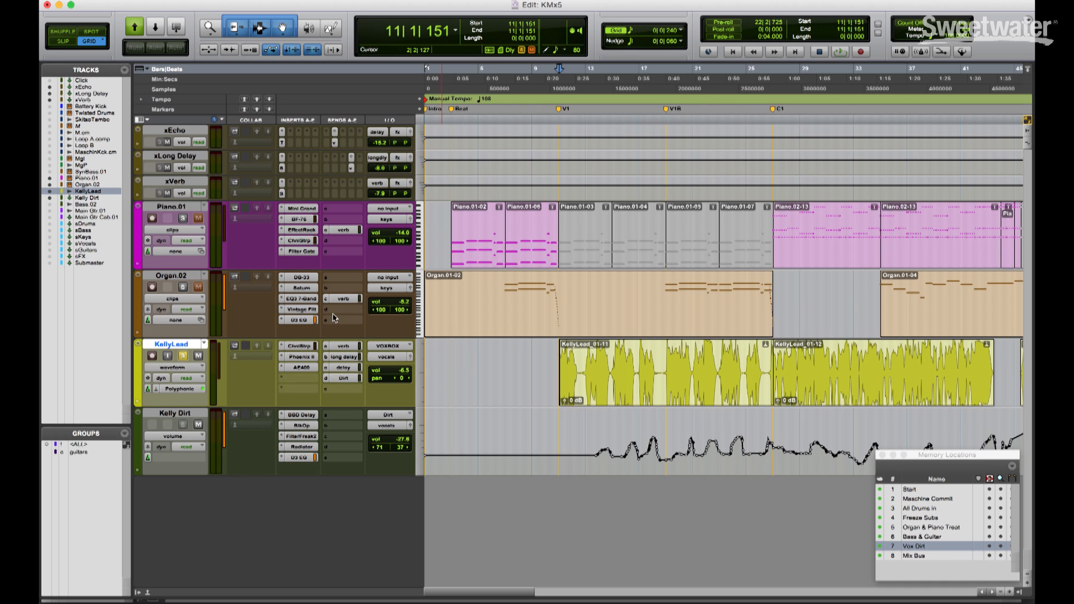
mouse_move(282, 149)
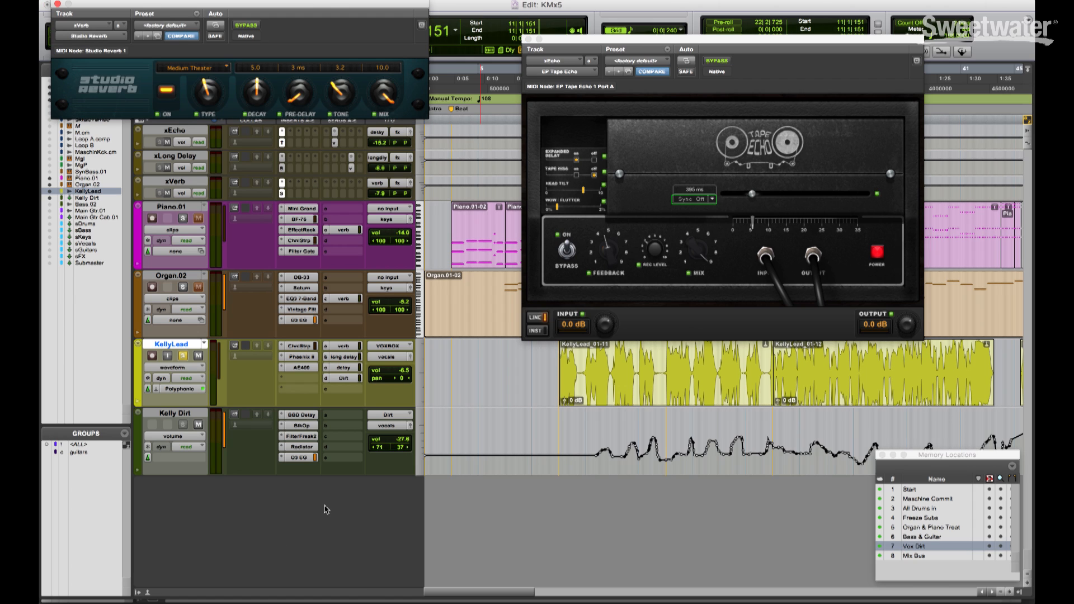
mouse_move(303, 420)
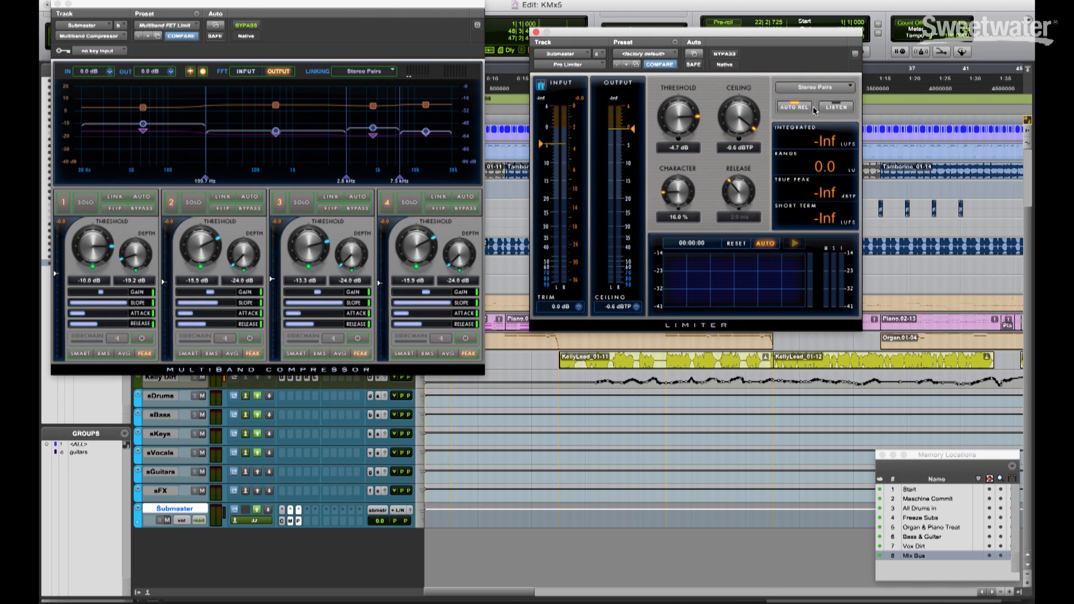
mouse_move(794, 106)
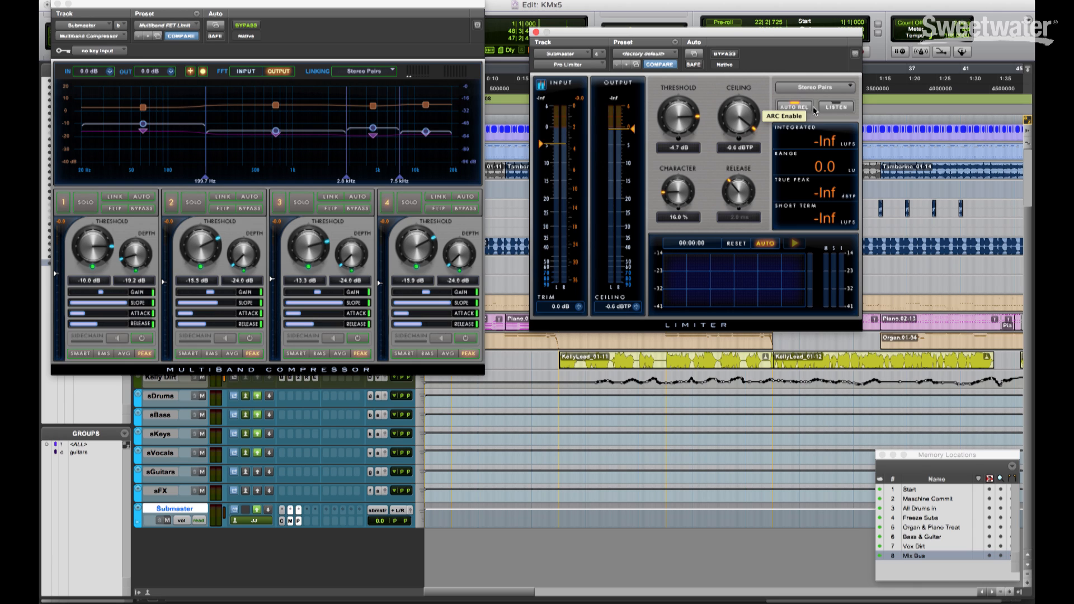
mouse_move(946, 212)
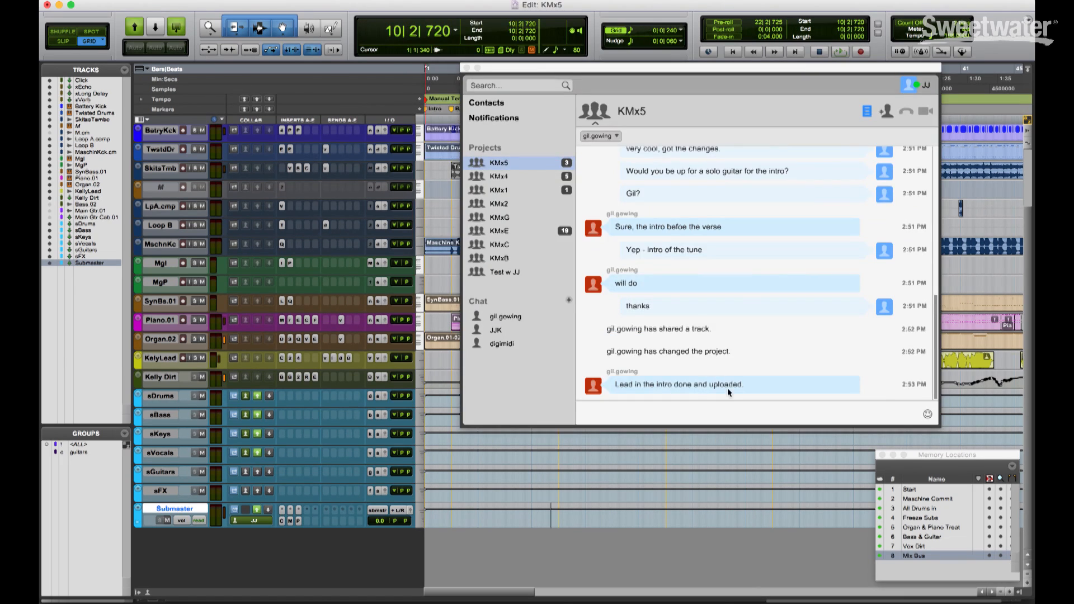
mouse_move(574, 243)
text(thanks)
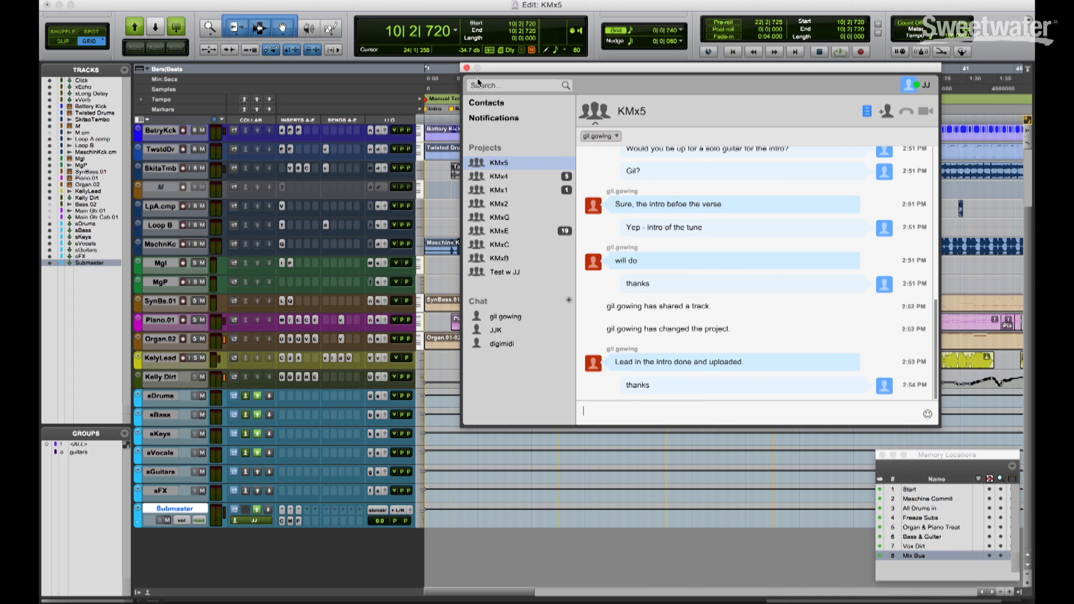
Step: Close the Artist Chat after thanking the collaborator for the intro lead
click(467, 67)
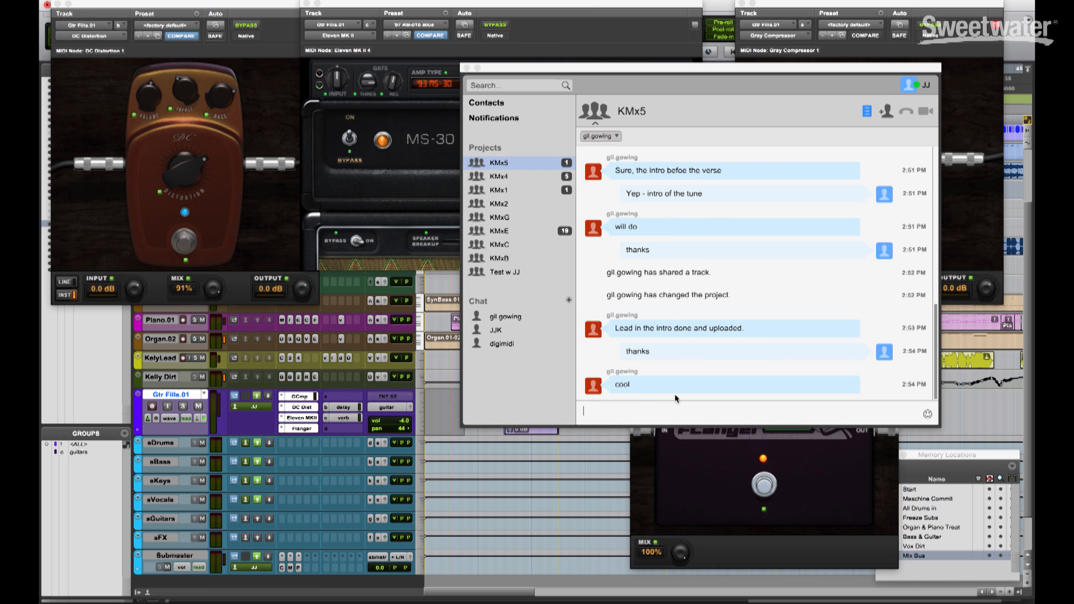
Step: Send 'love the solo, thanks much! you rock.' in the KMx5 chat and dismiss the chat
text(love)
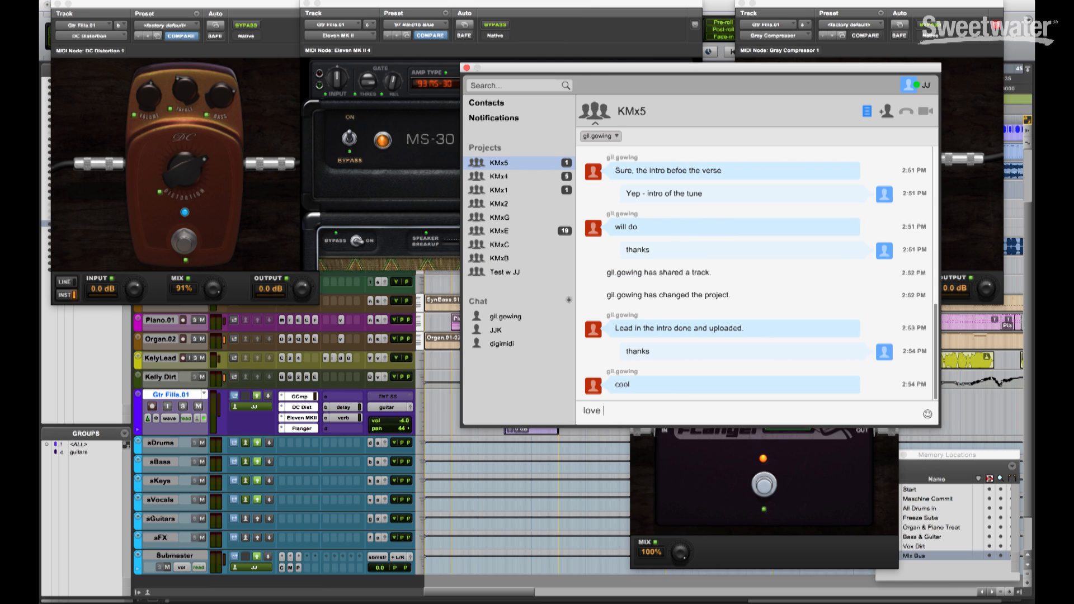
text(the solo,)
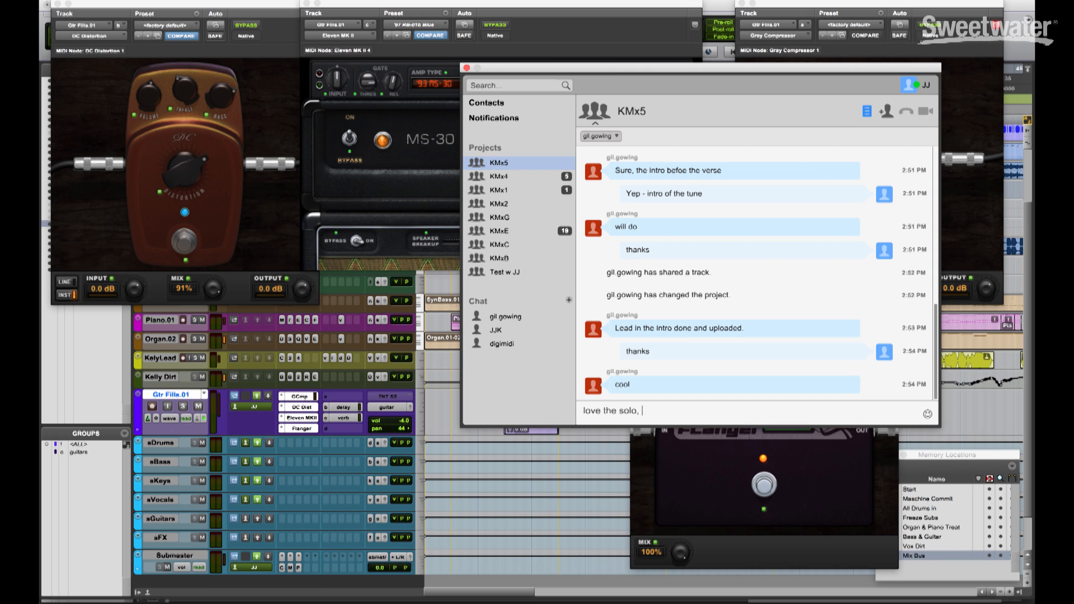
text(t)
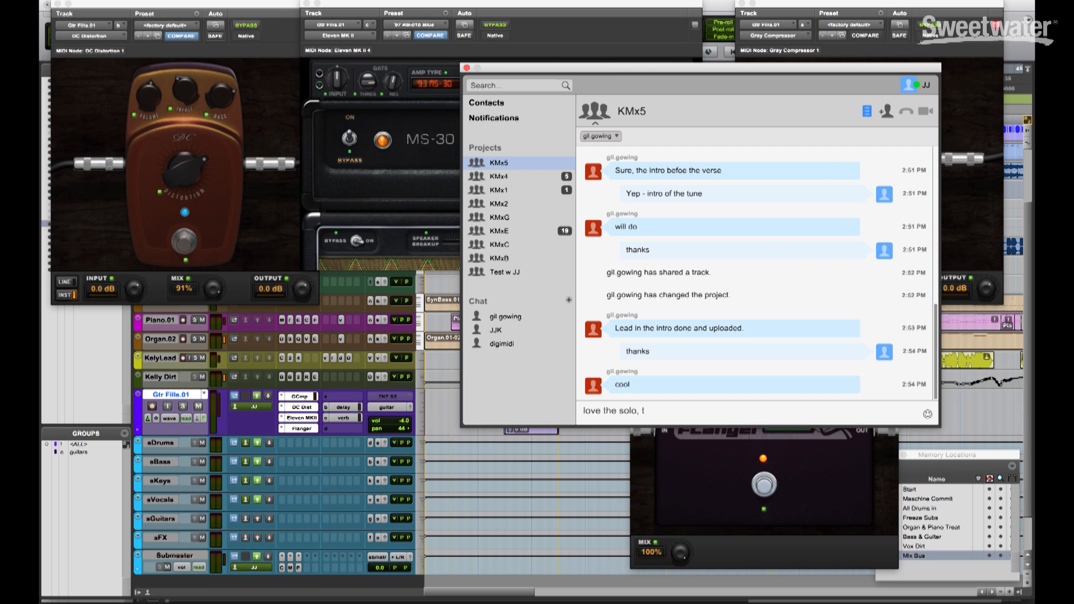
text(thanks much! you)
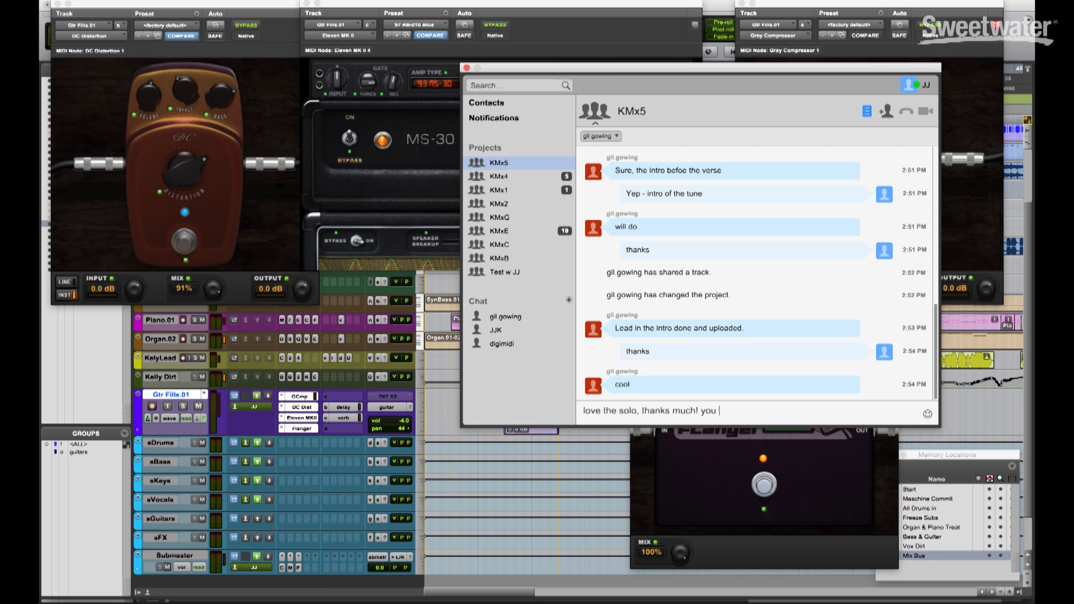
key(enter)
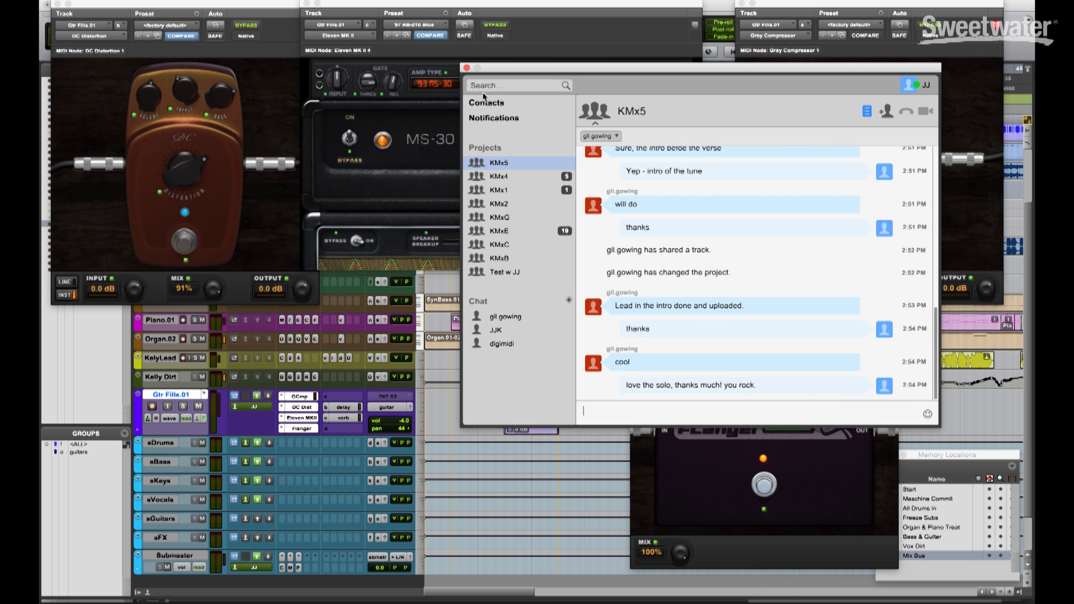
click(465, 66)
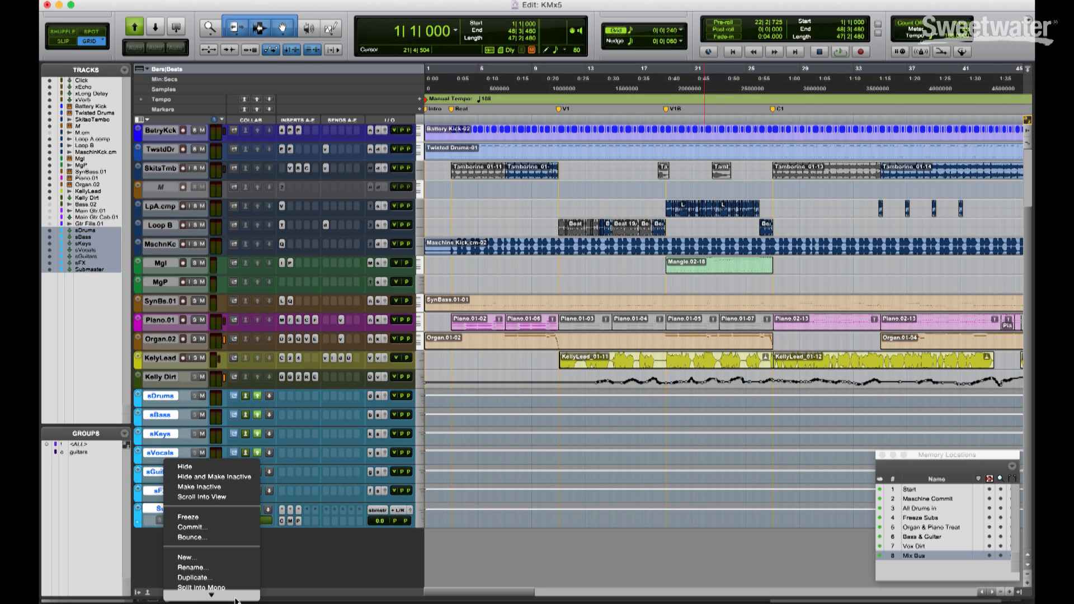
Step: Bring up the Track Bounce dialog for the stem tracks (WAV, 24-bit, 48 kHz, KMx5 prefix)
click(193, 537)
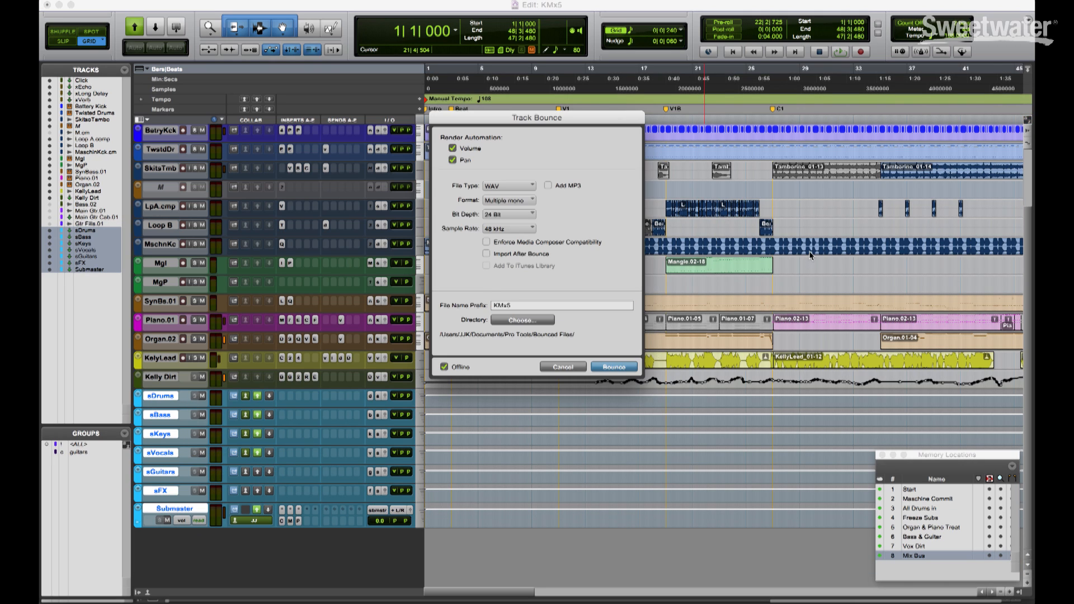